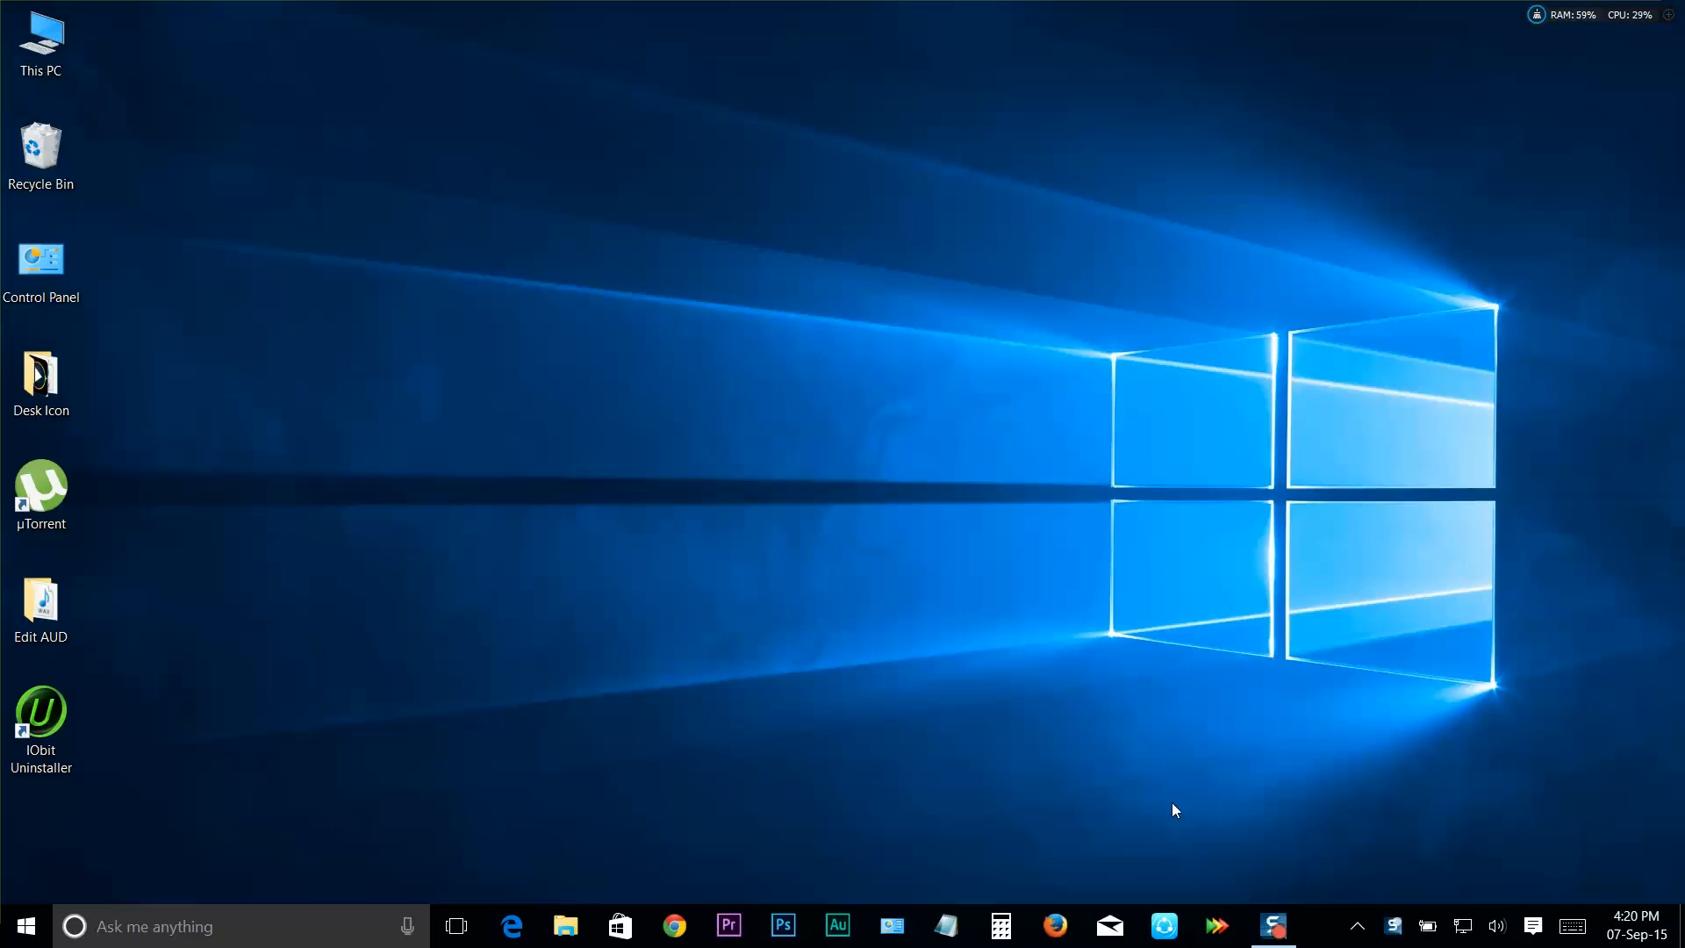
mouse_move(1166, 820)
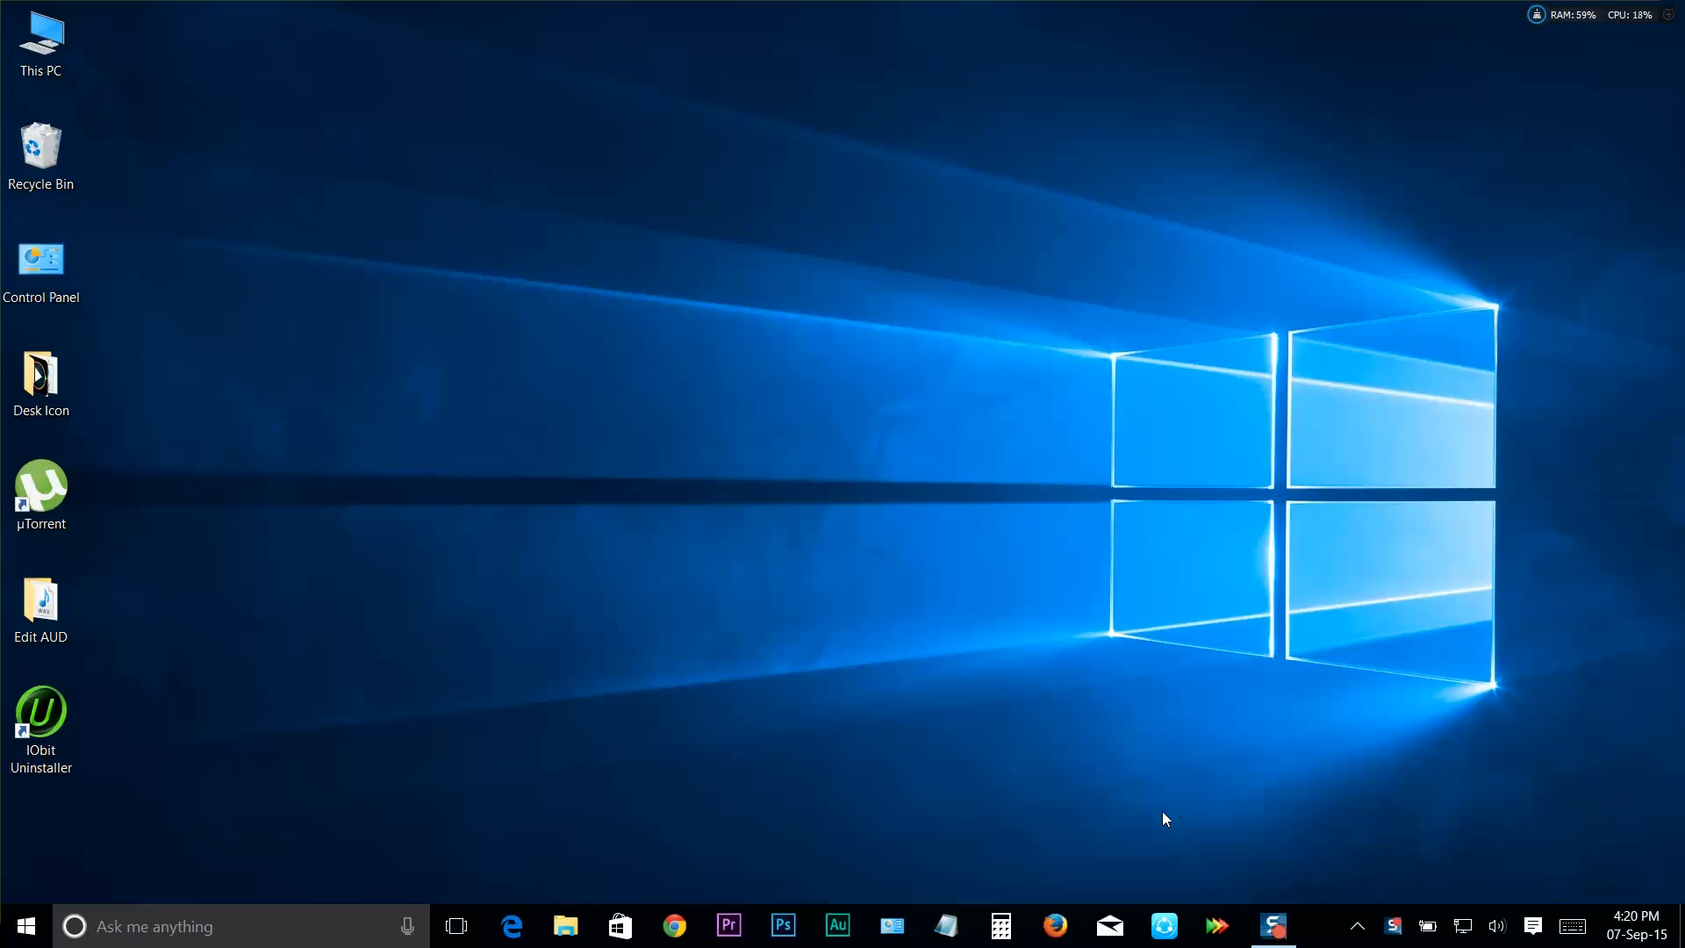
Browse the Start menu's All apps list and return to the main view in full-screen layout.
click(23, 925)
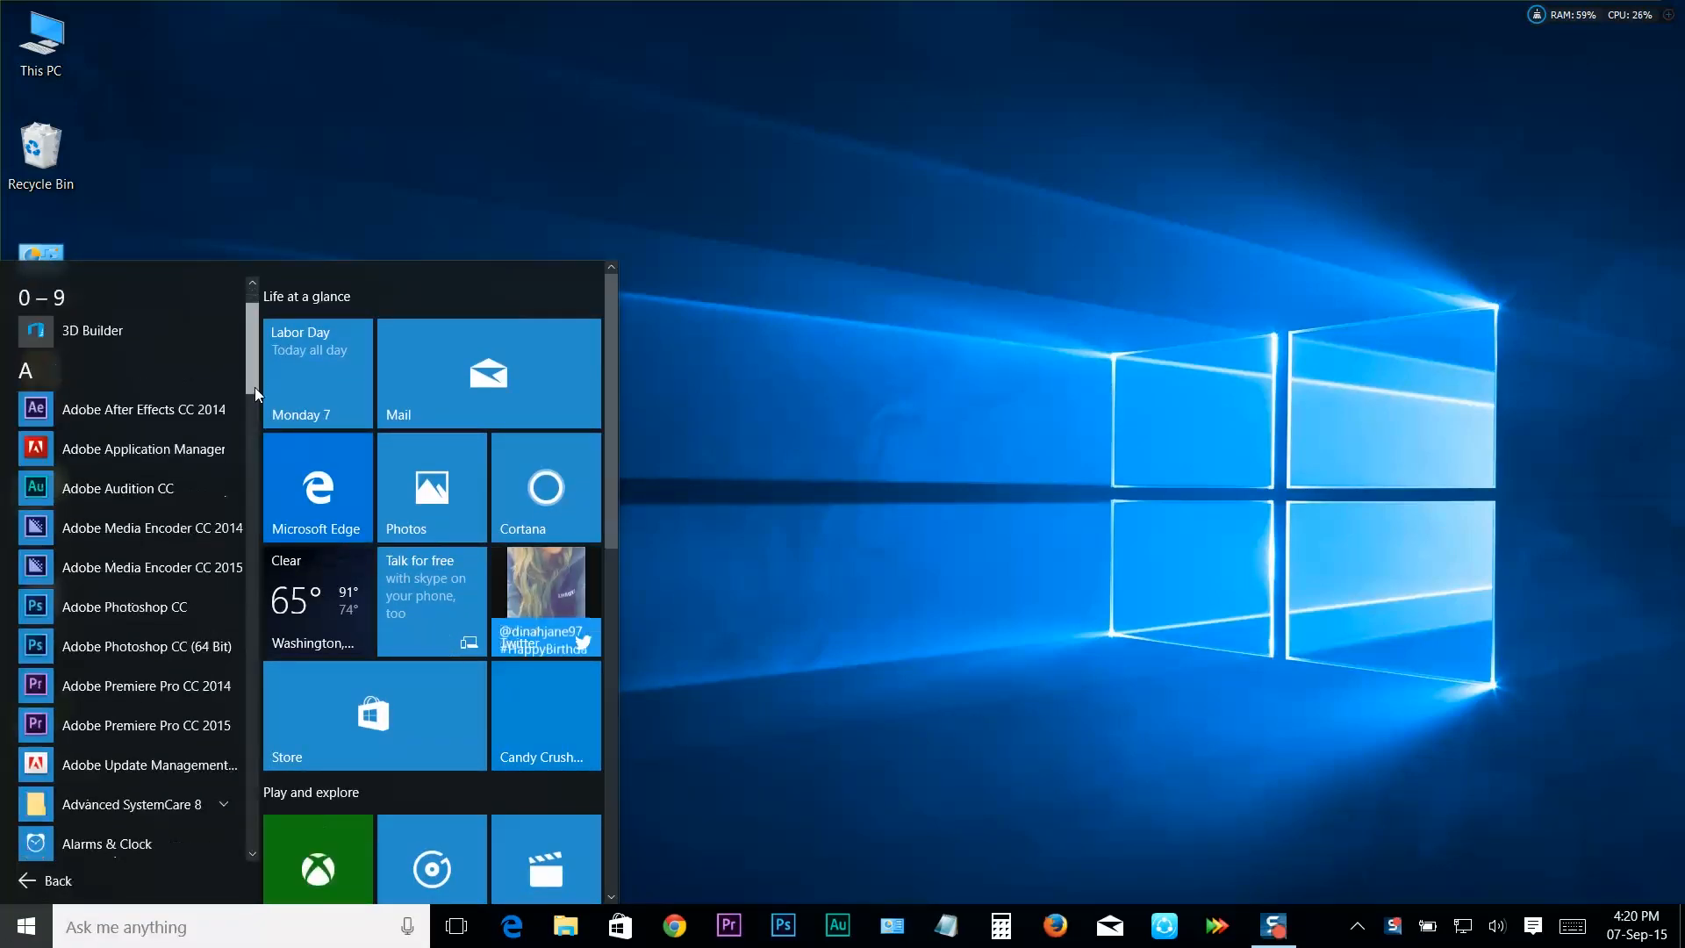
scroll(down, 3)
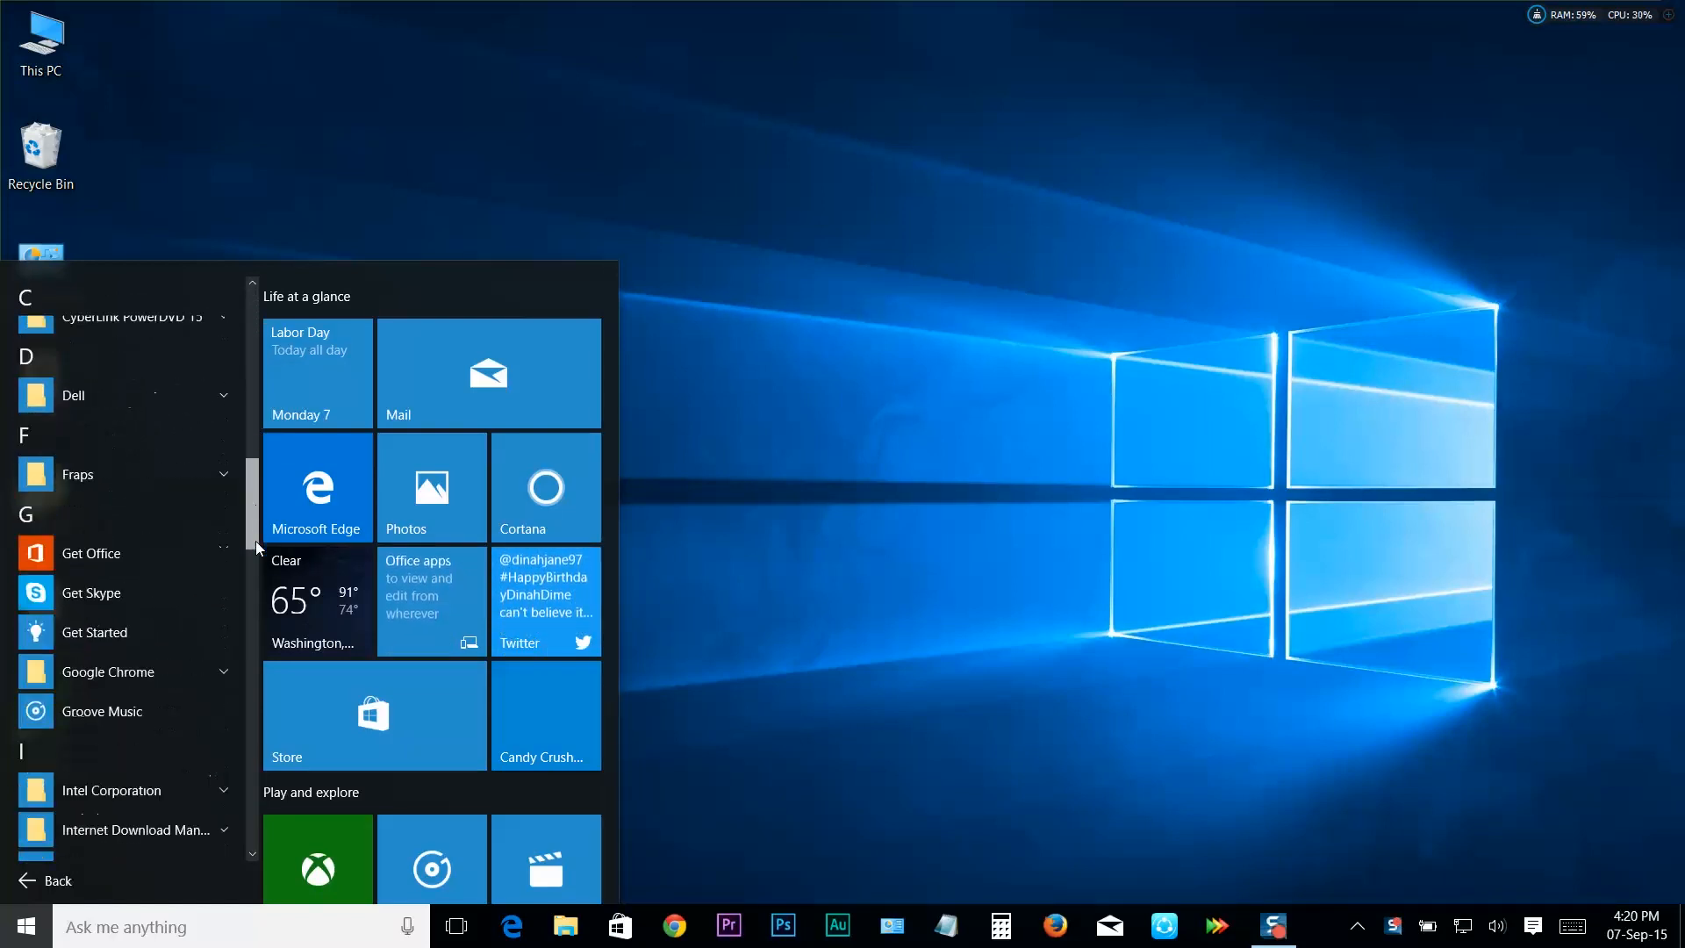
click(56, 880)
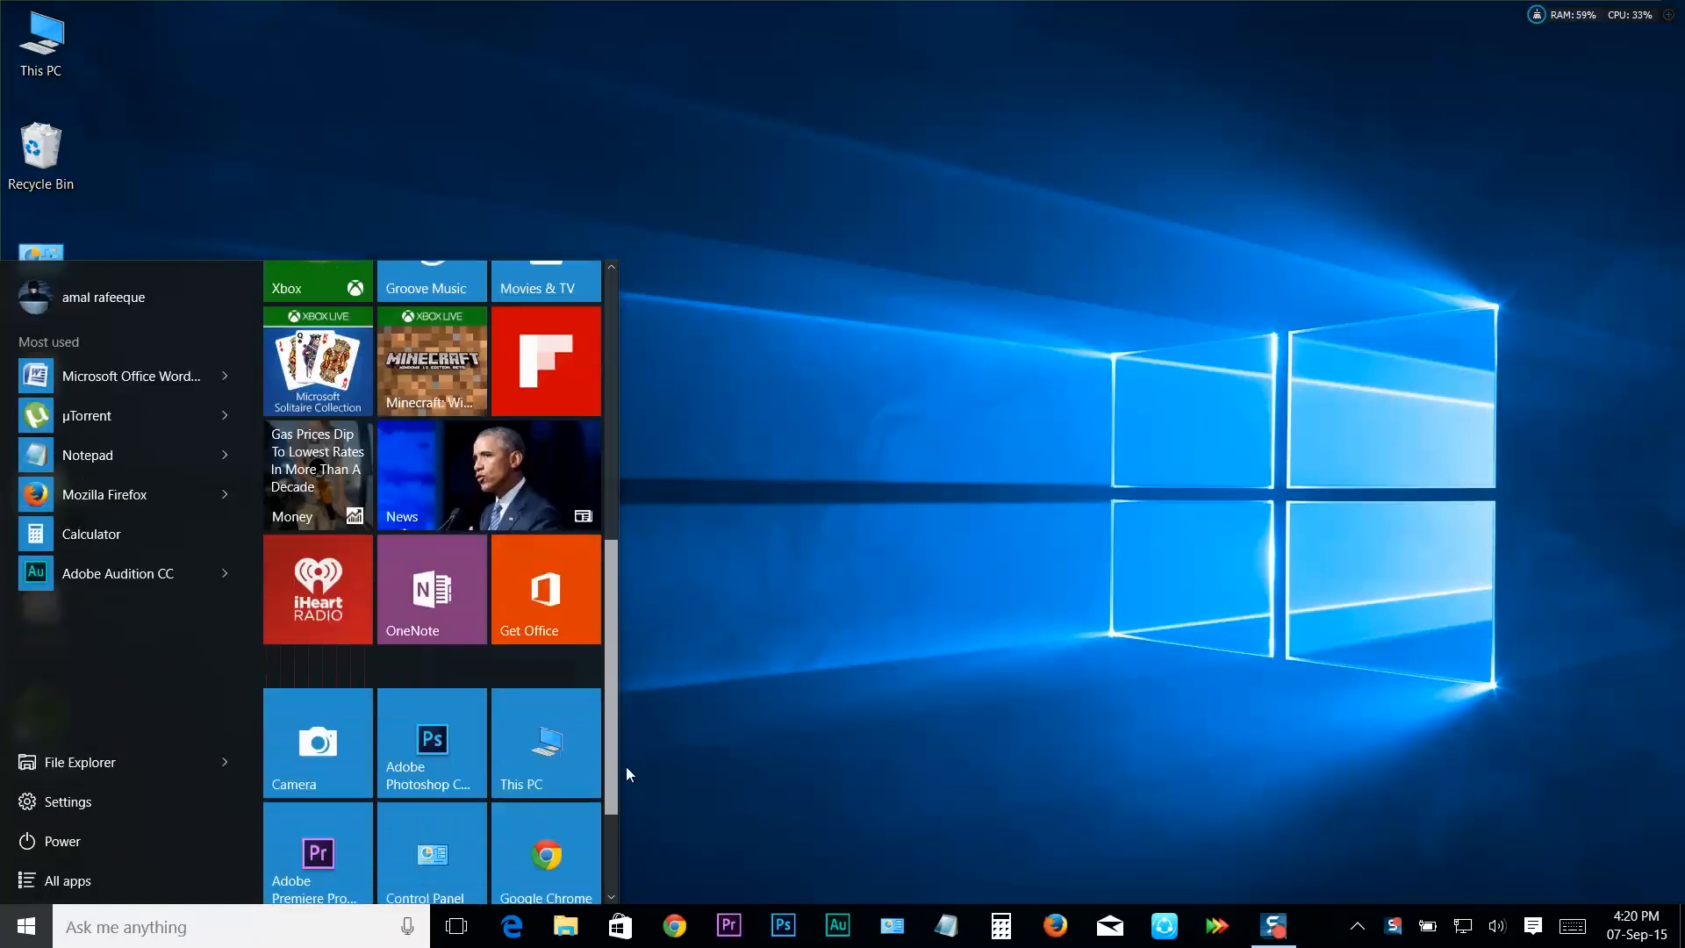
click(67, 880)
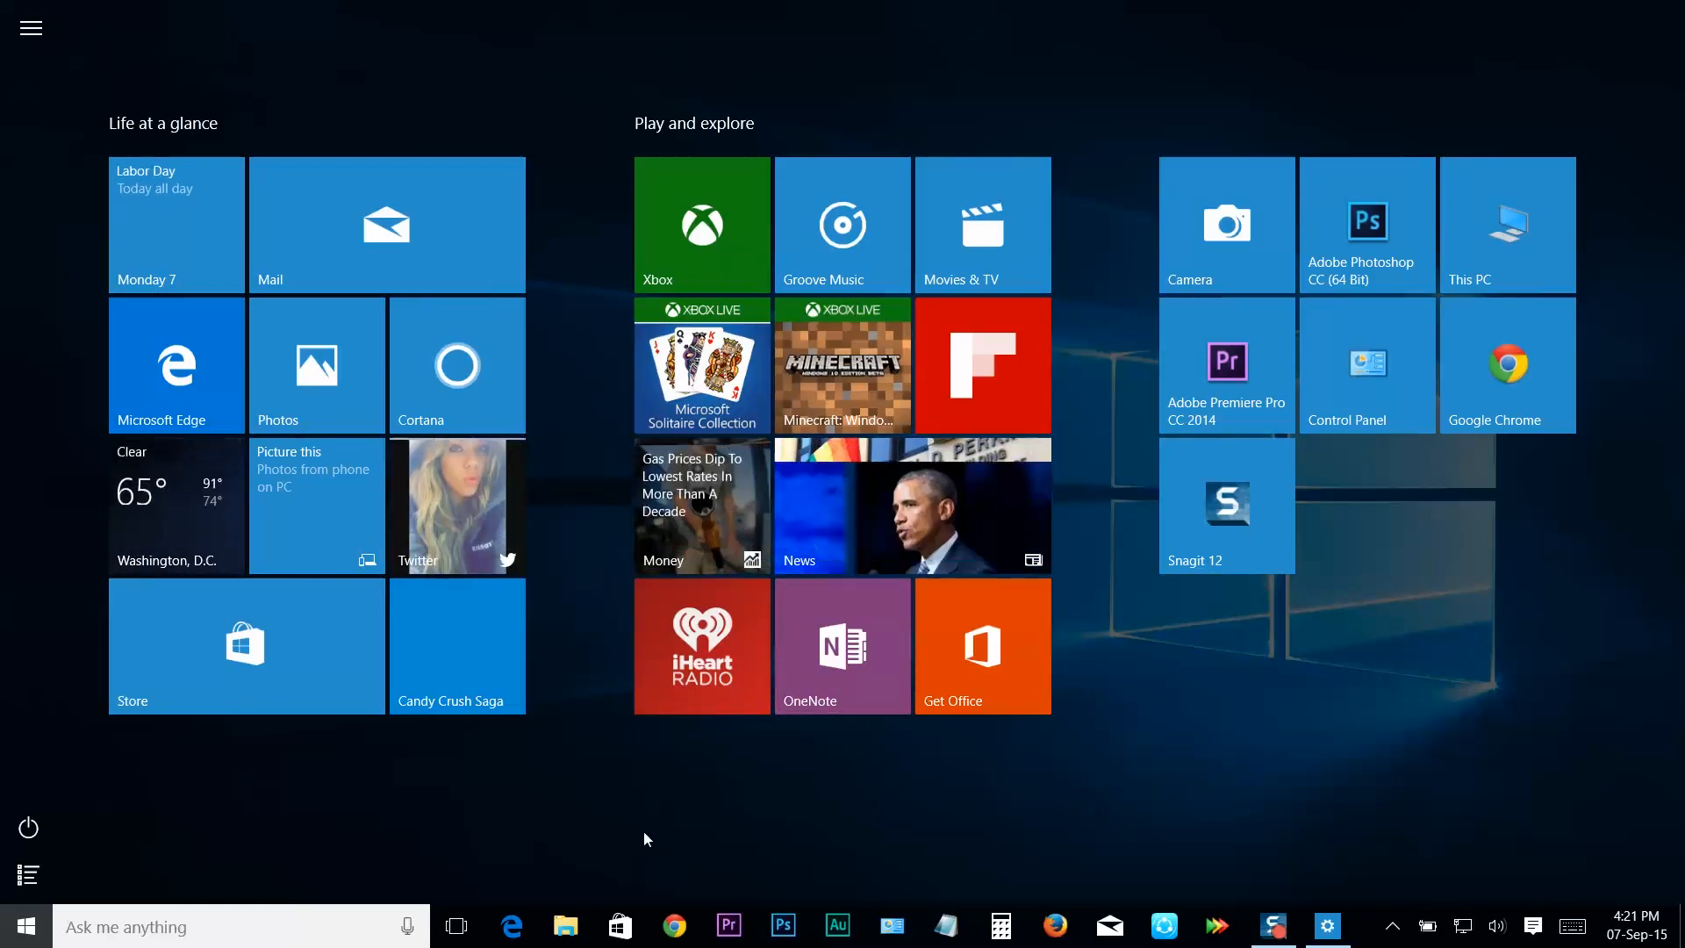
Toggle Start closed and open until the regular windowed Start menu shows over the desktop.
click(26, 925)
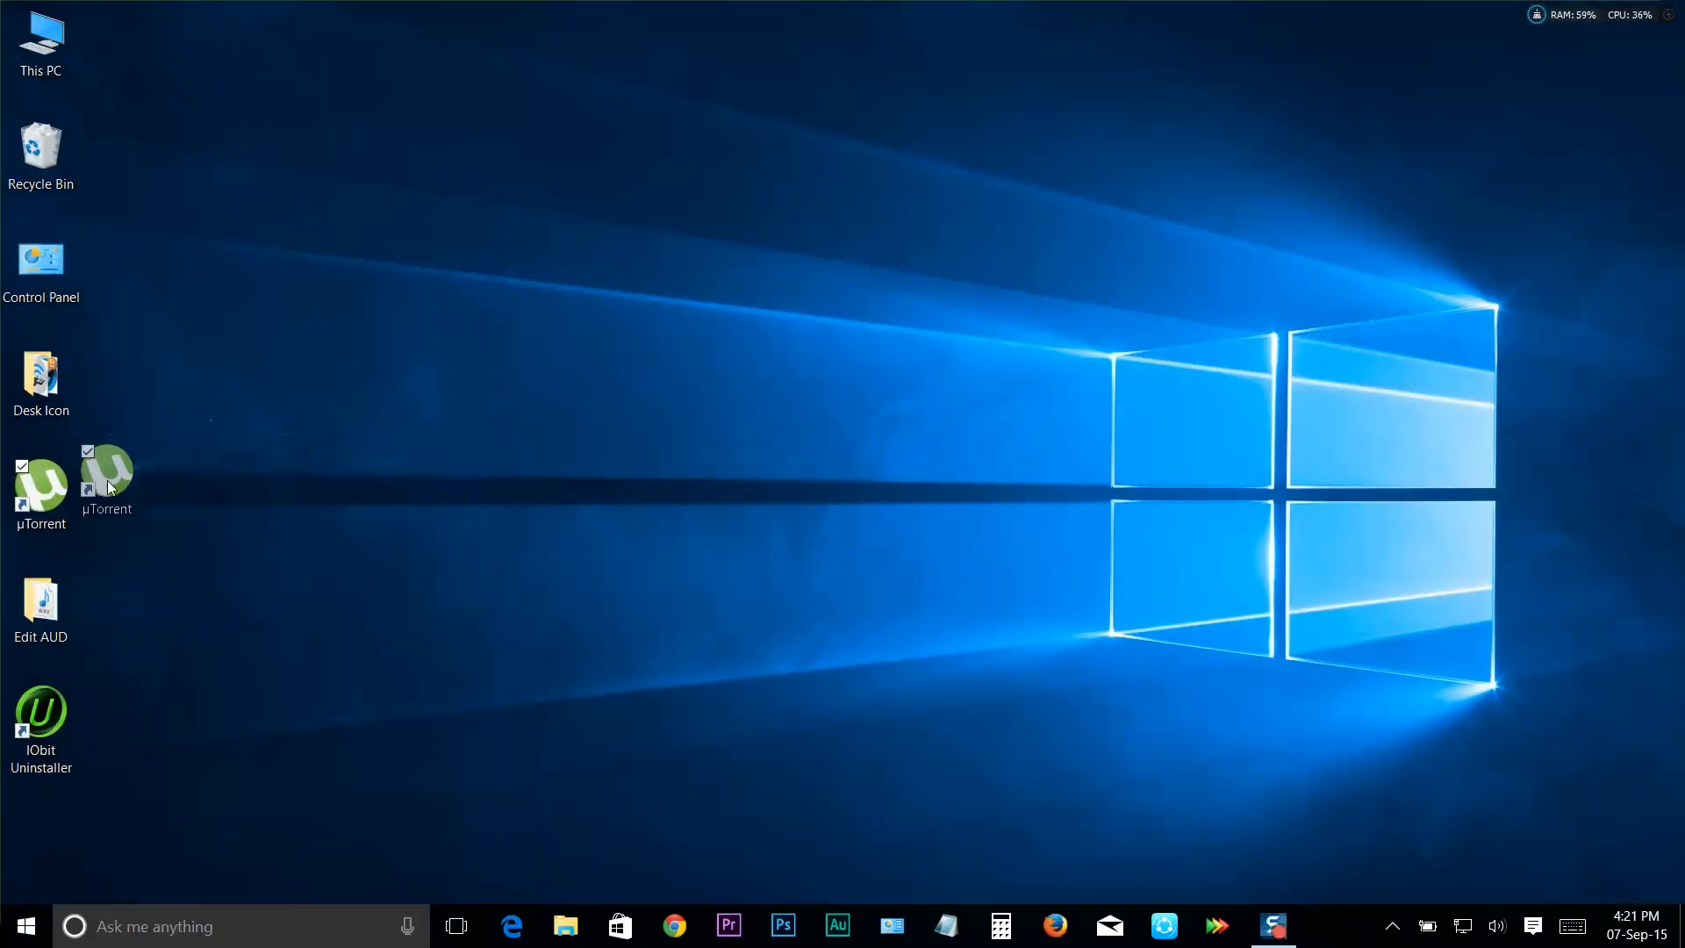
click(23, 925)
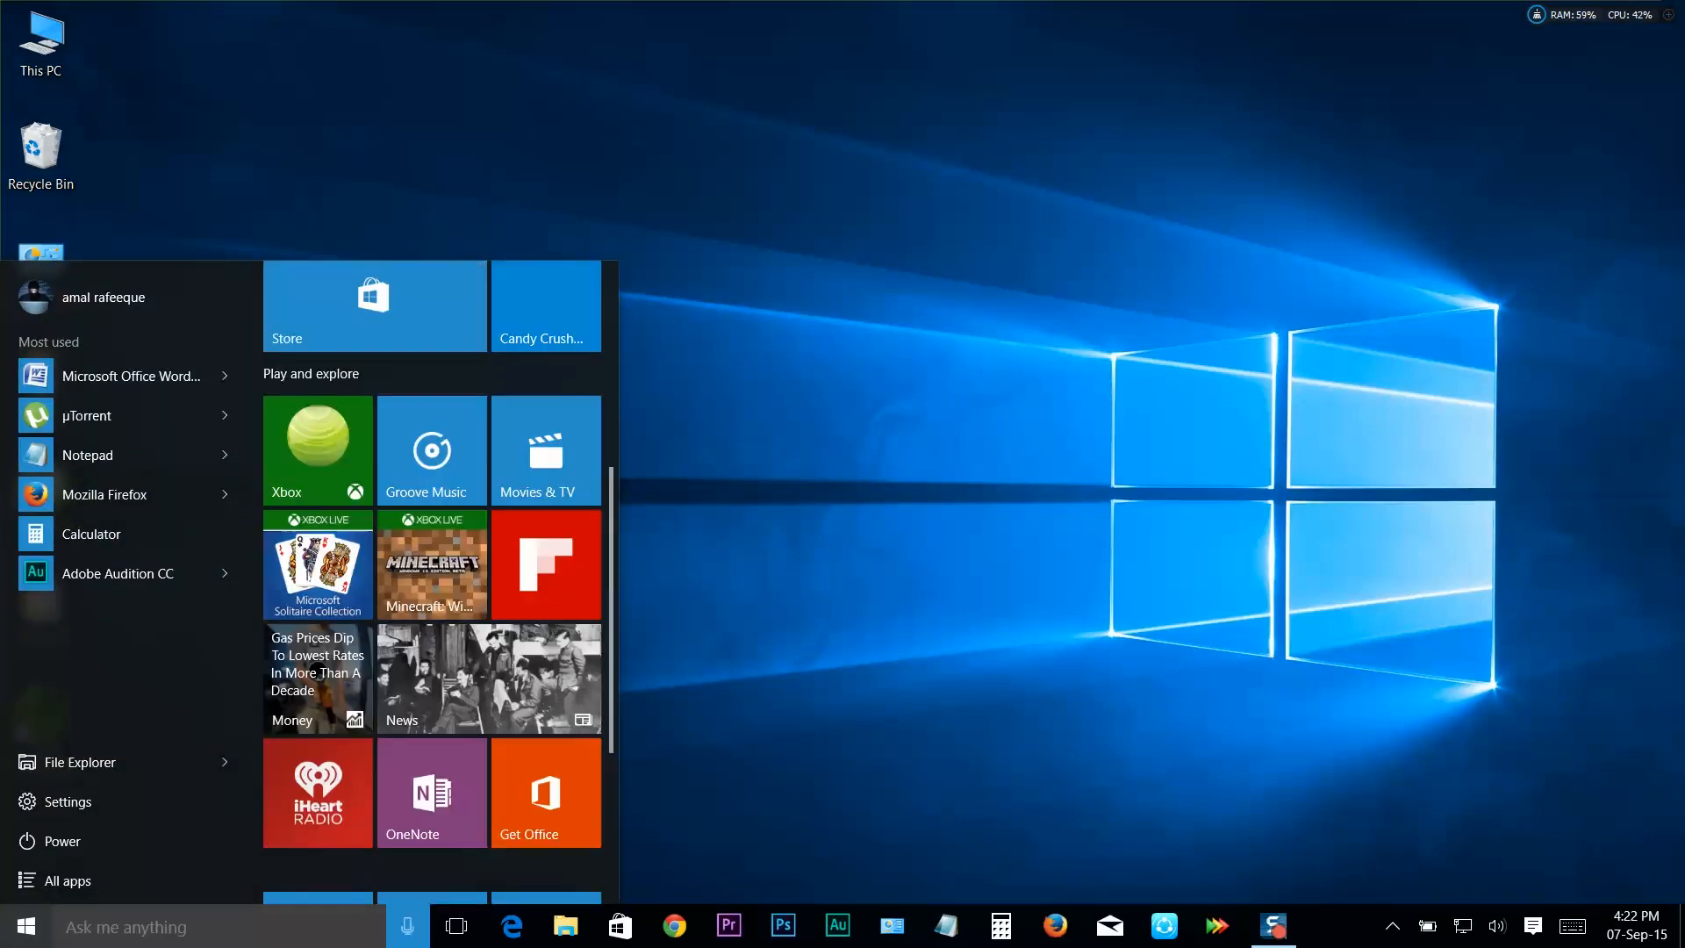
click(23, 927)
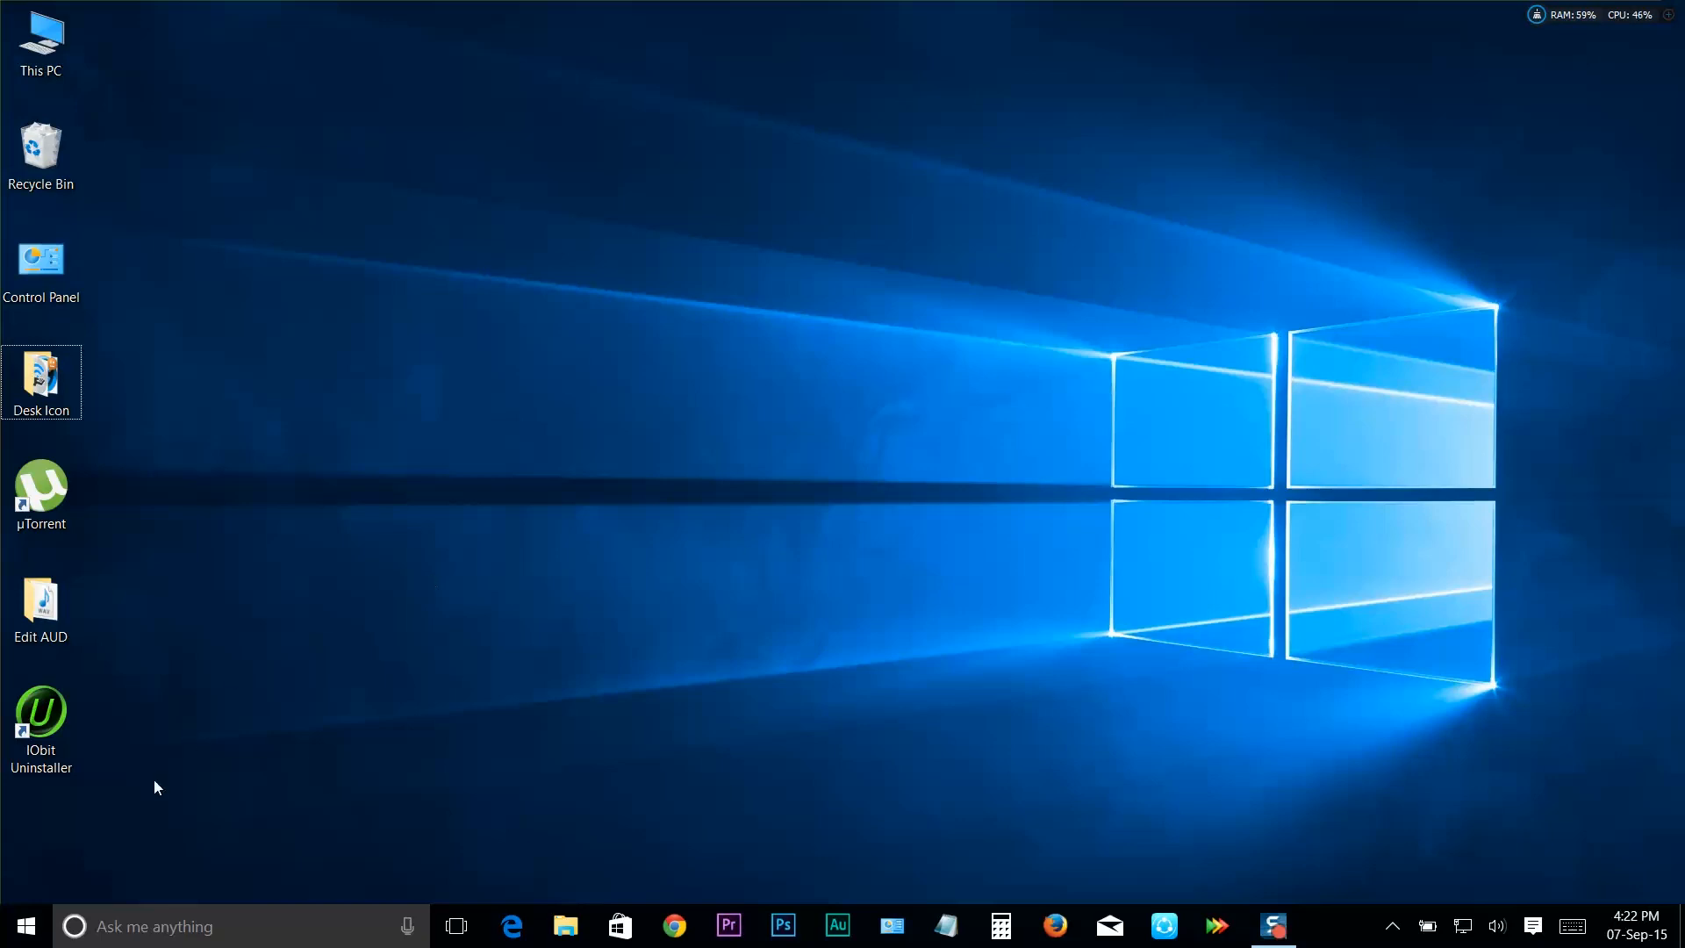
click(25, 924)
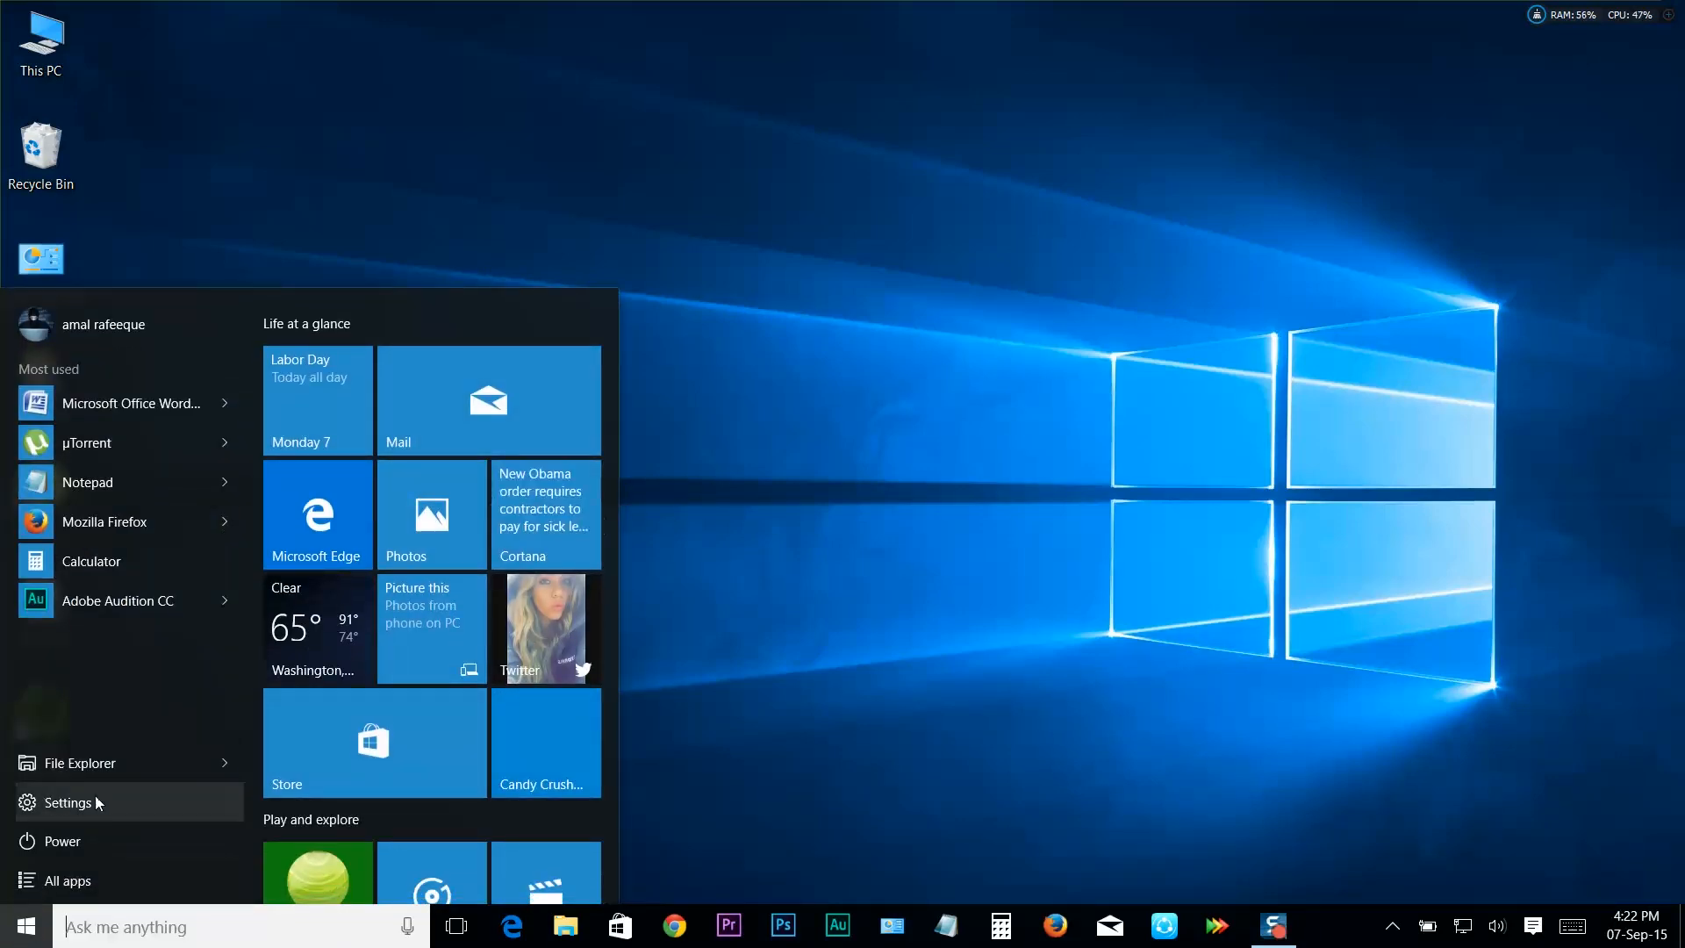
Reach the Start page under Settings > Personalization.
click(66, 802)
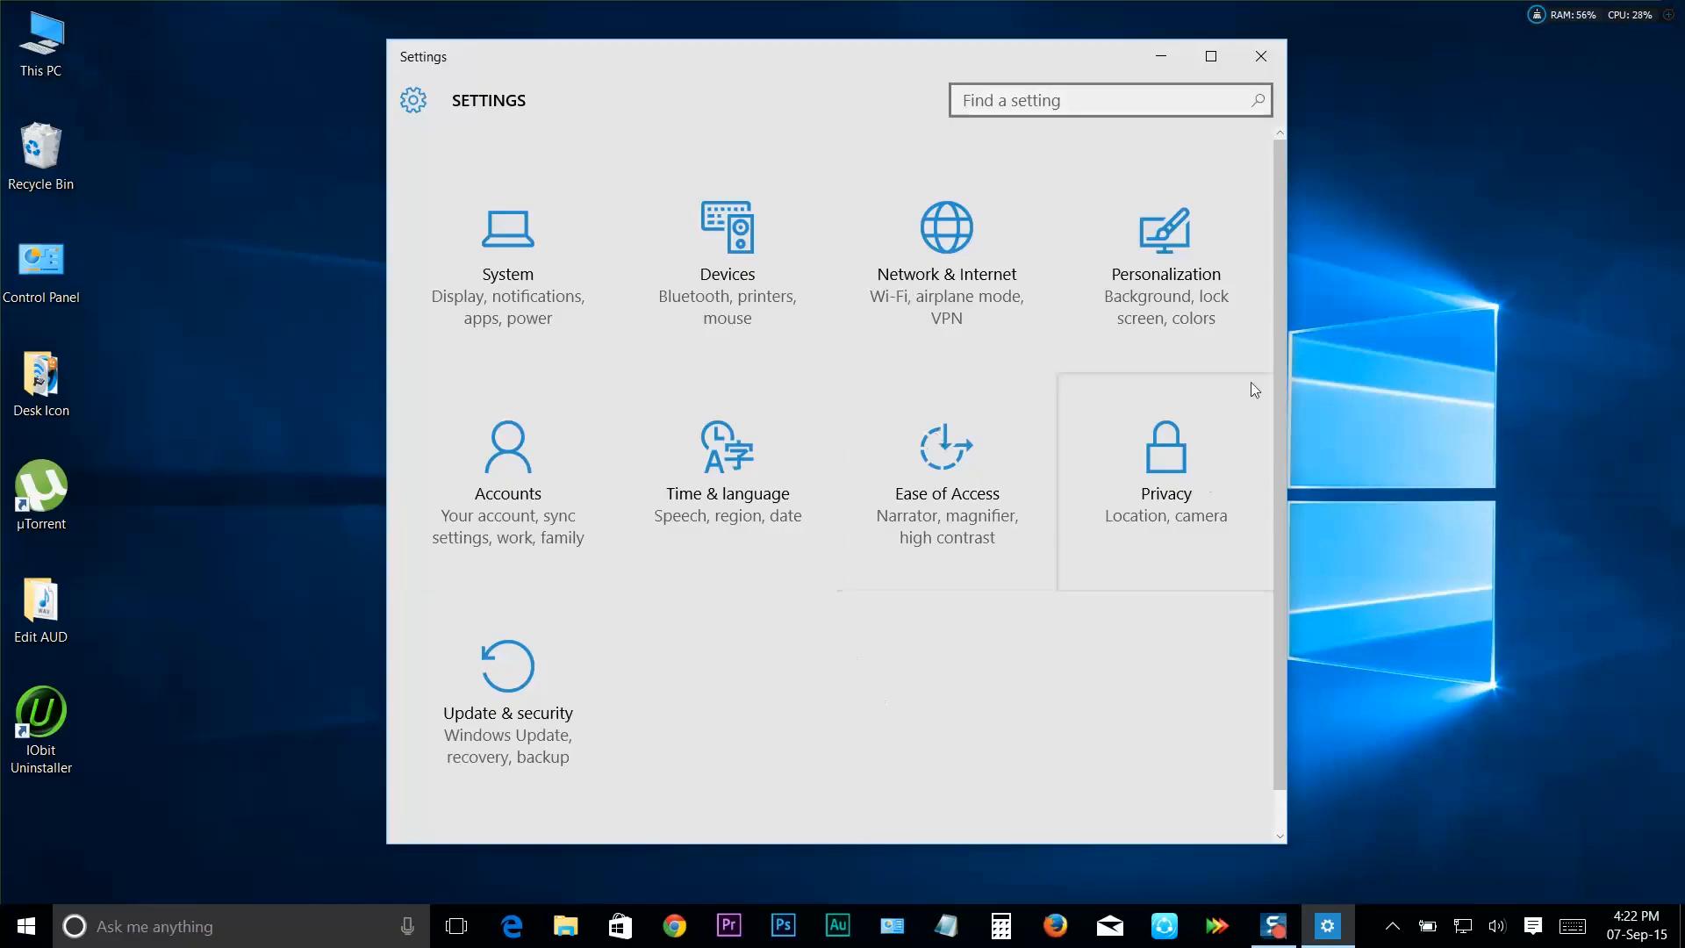
mouse_move(1166, 233)
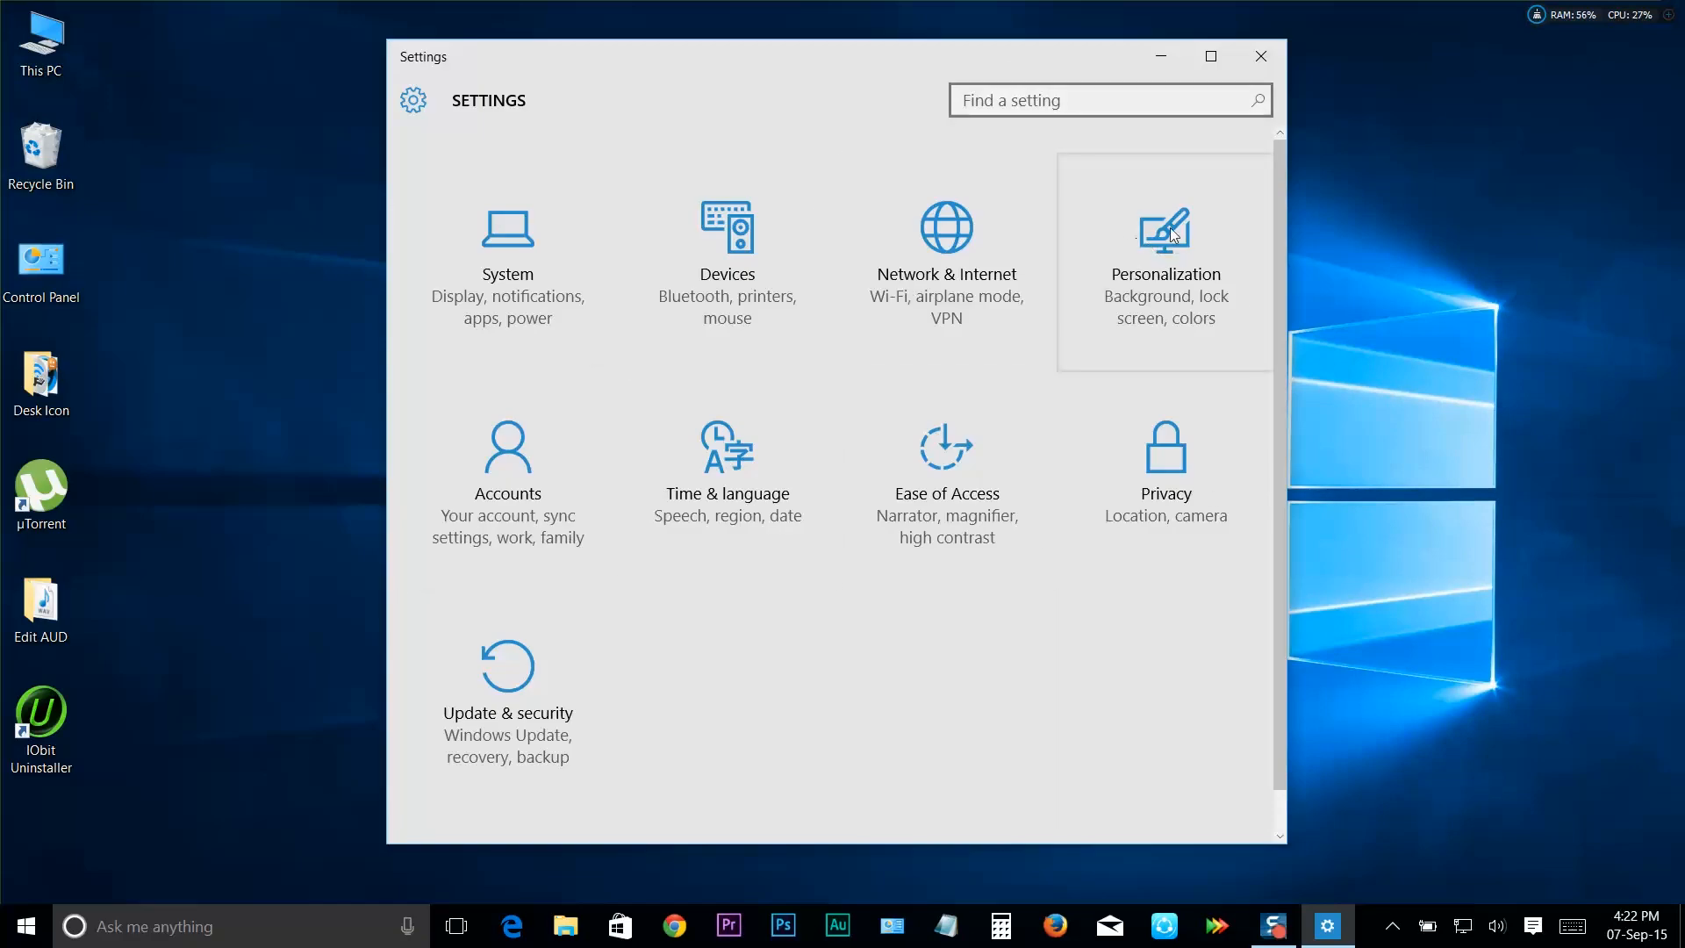
click(1163, 258)
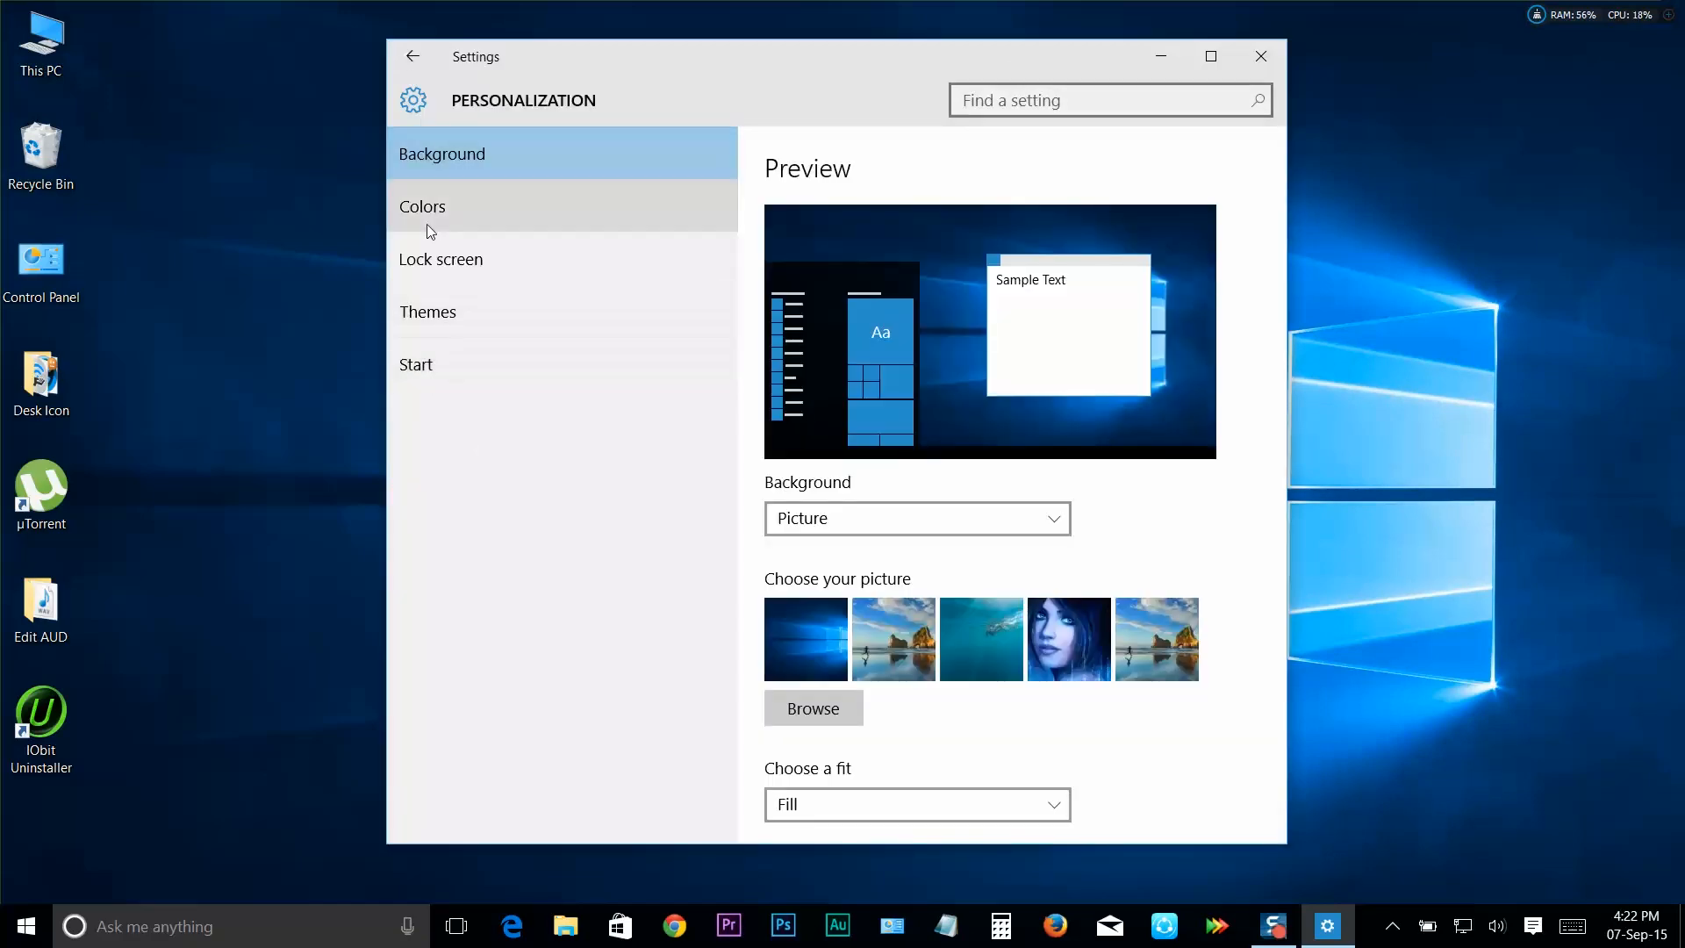
click(416, 365)
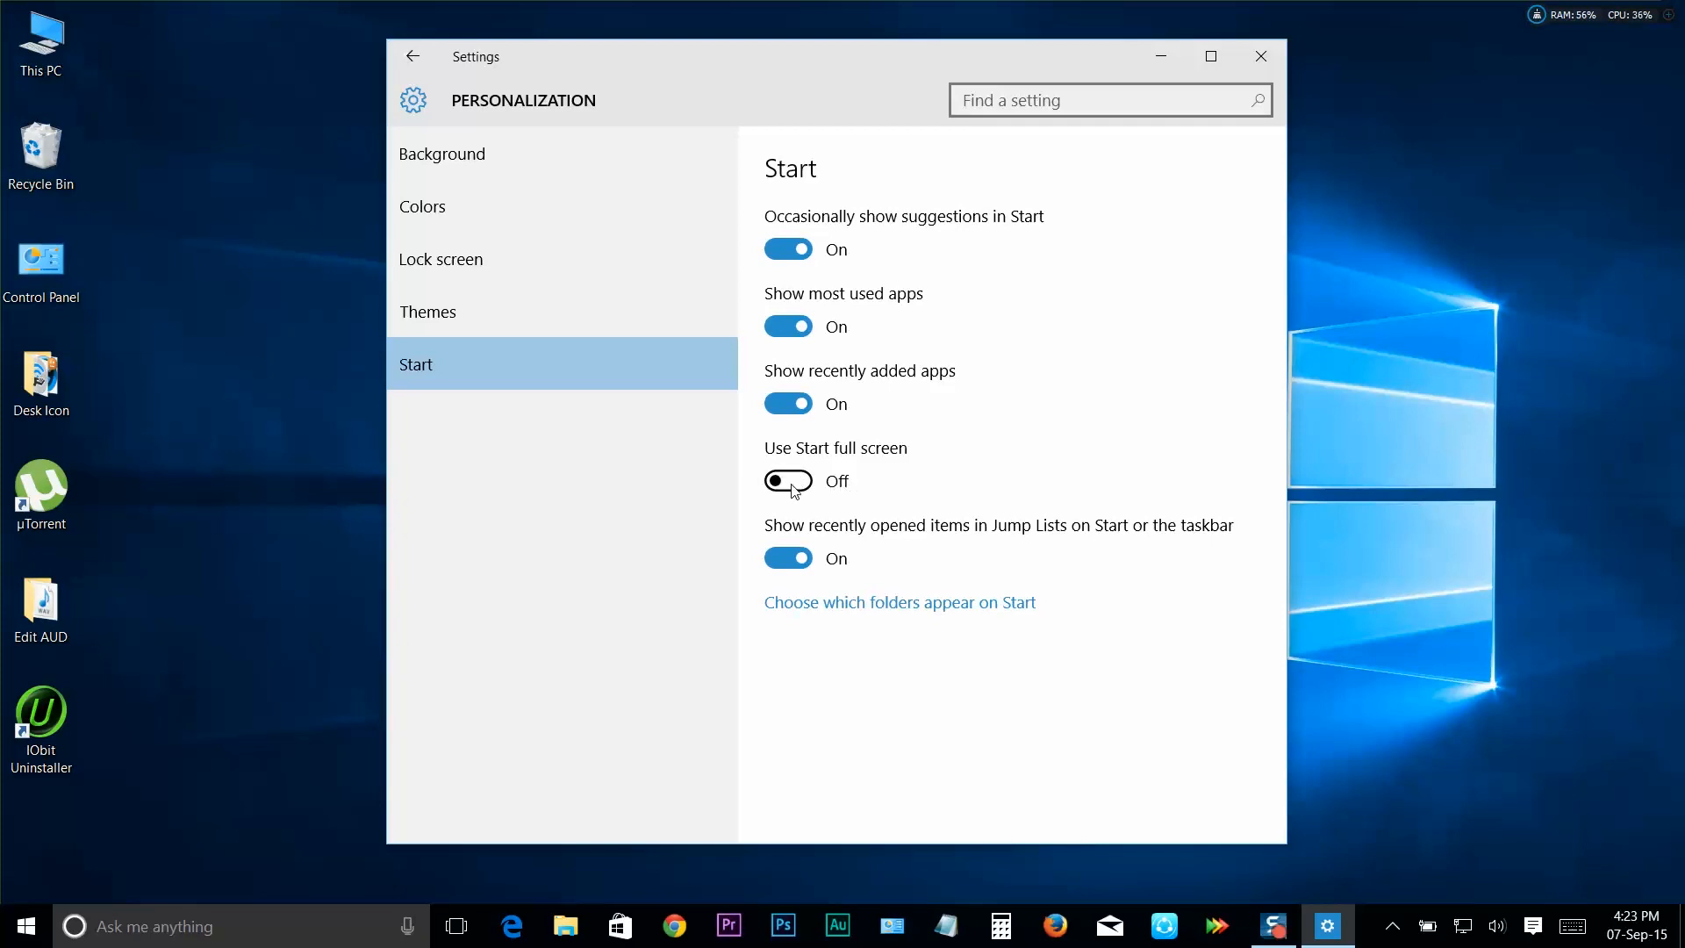
Switch 'Use Start full screen' to On and close Settings.
click(788, 481)
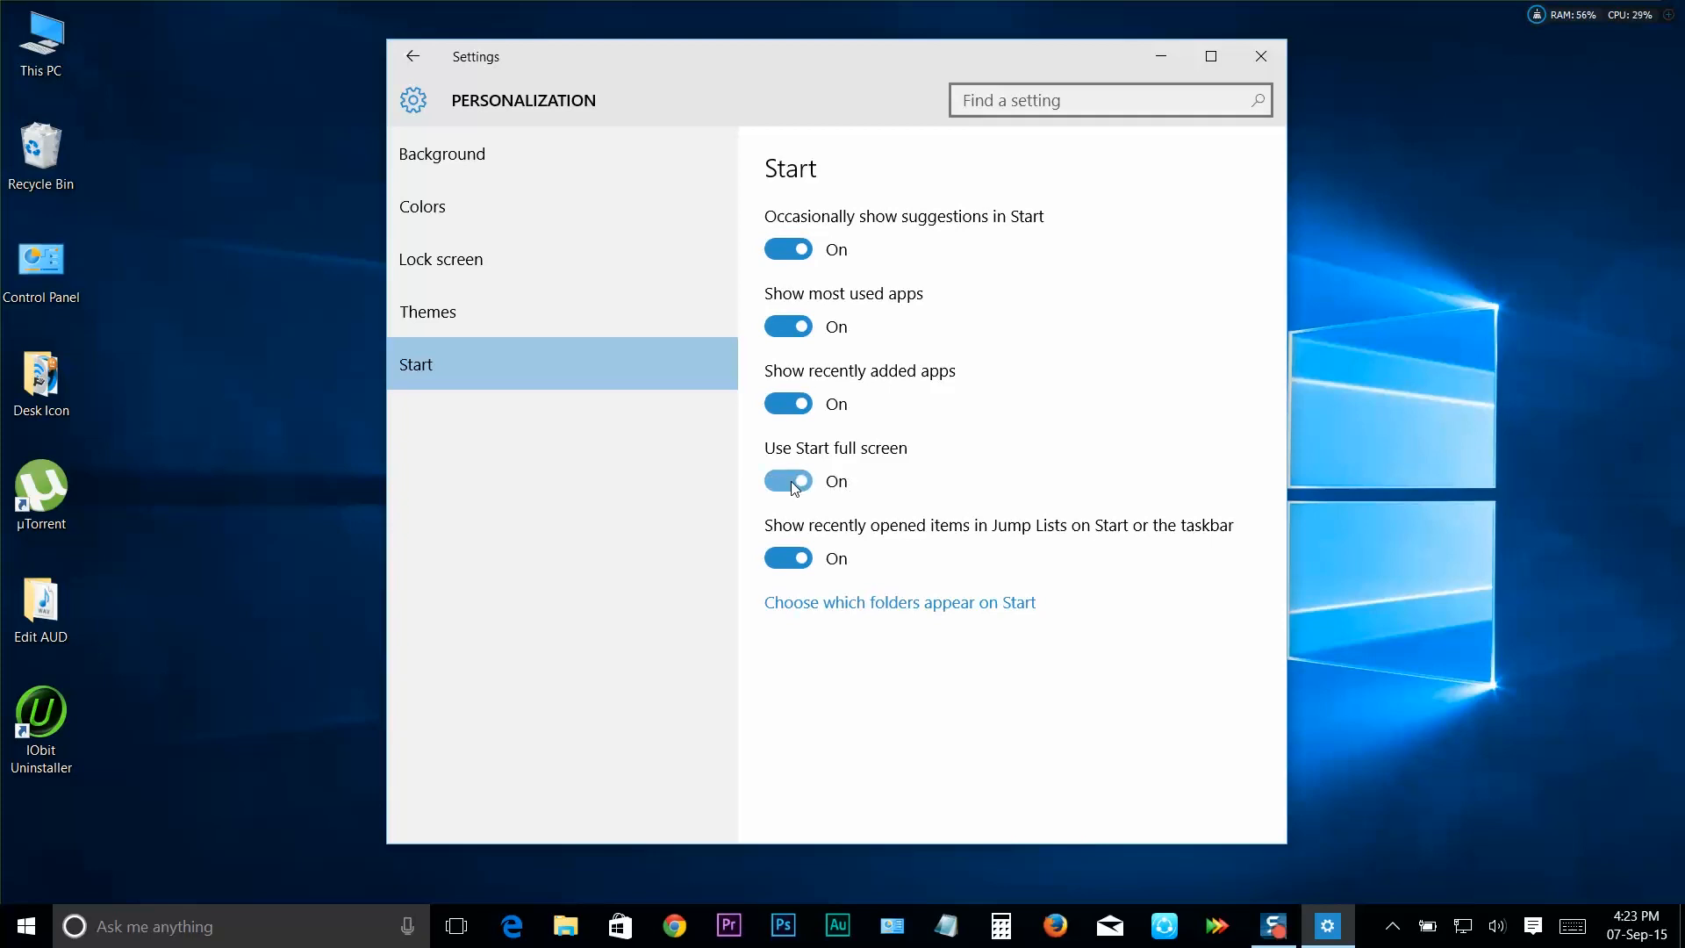
click(788, 481)
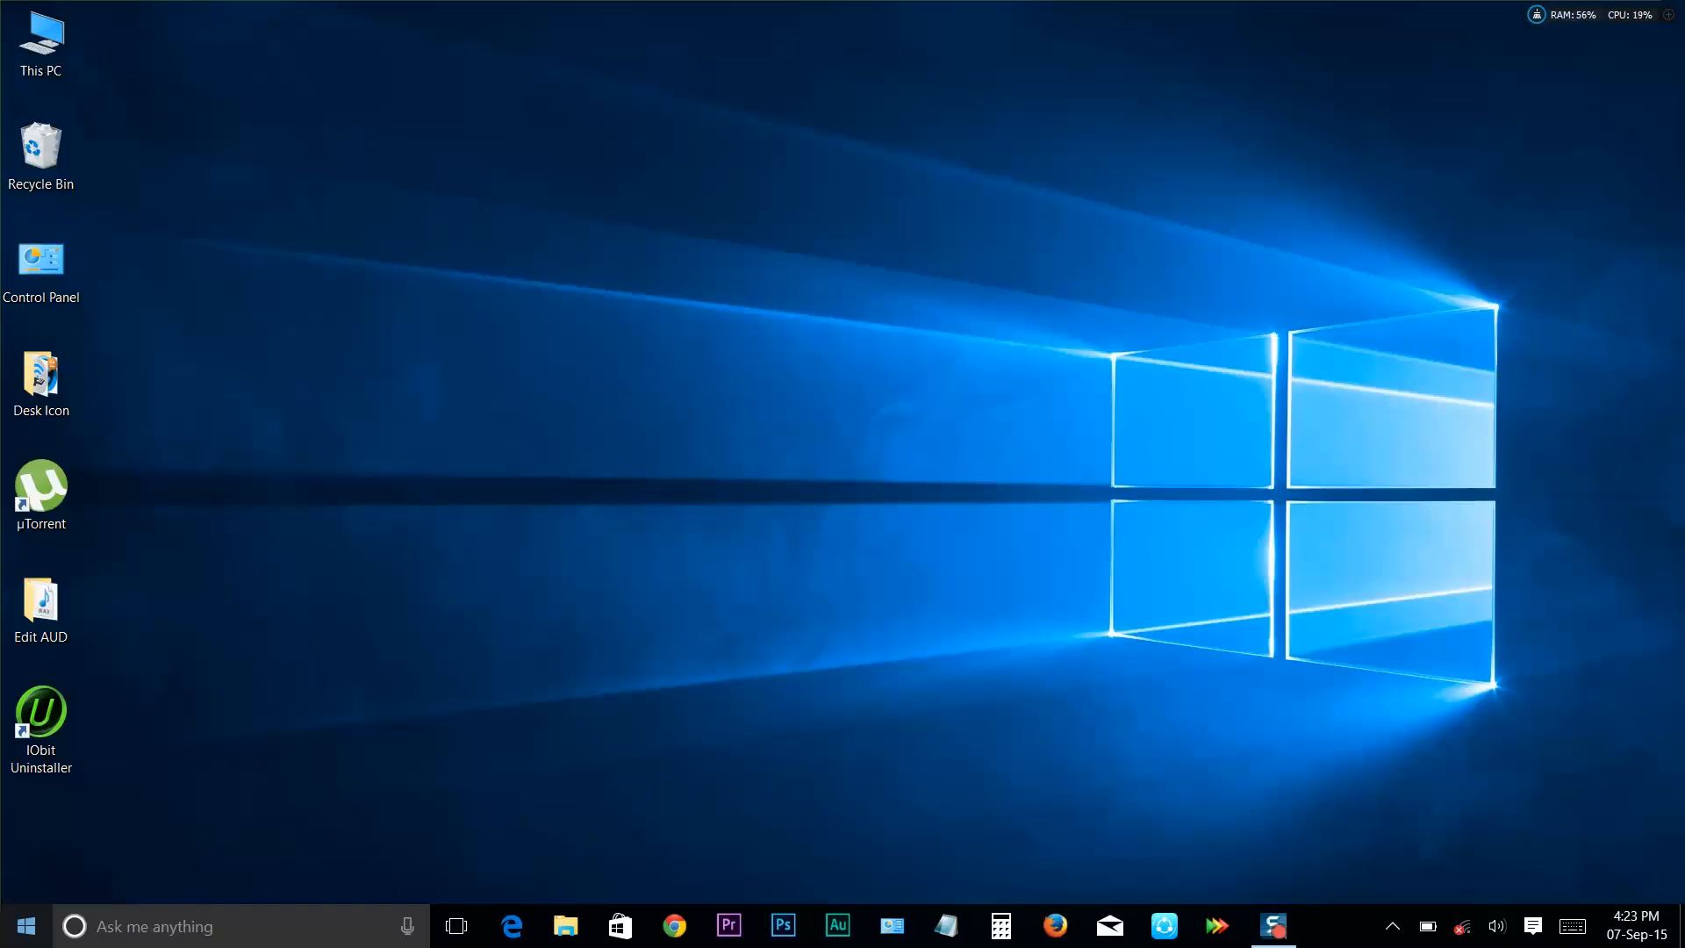
View the full-screen Start and search for 'settings' in the Cortana box.
click(23, 925)
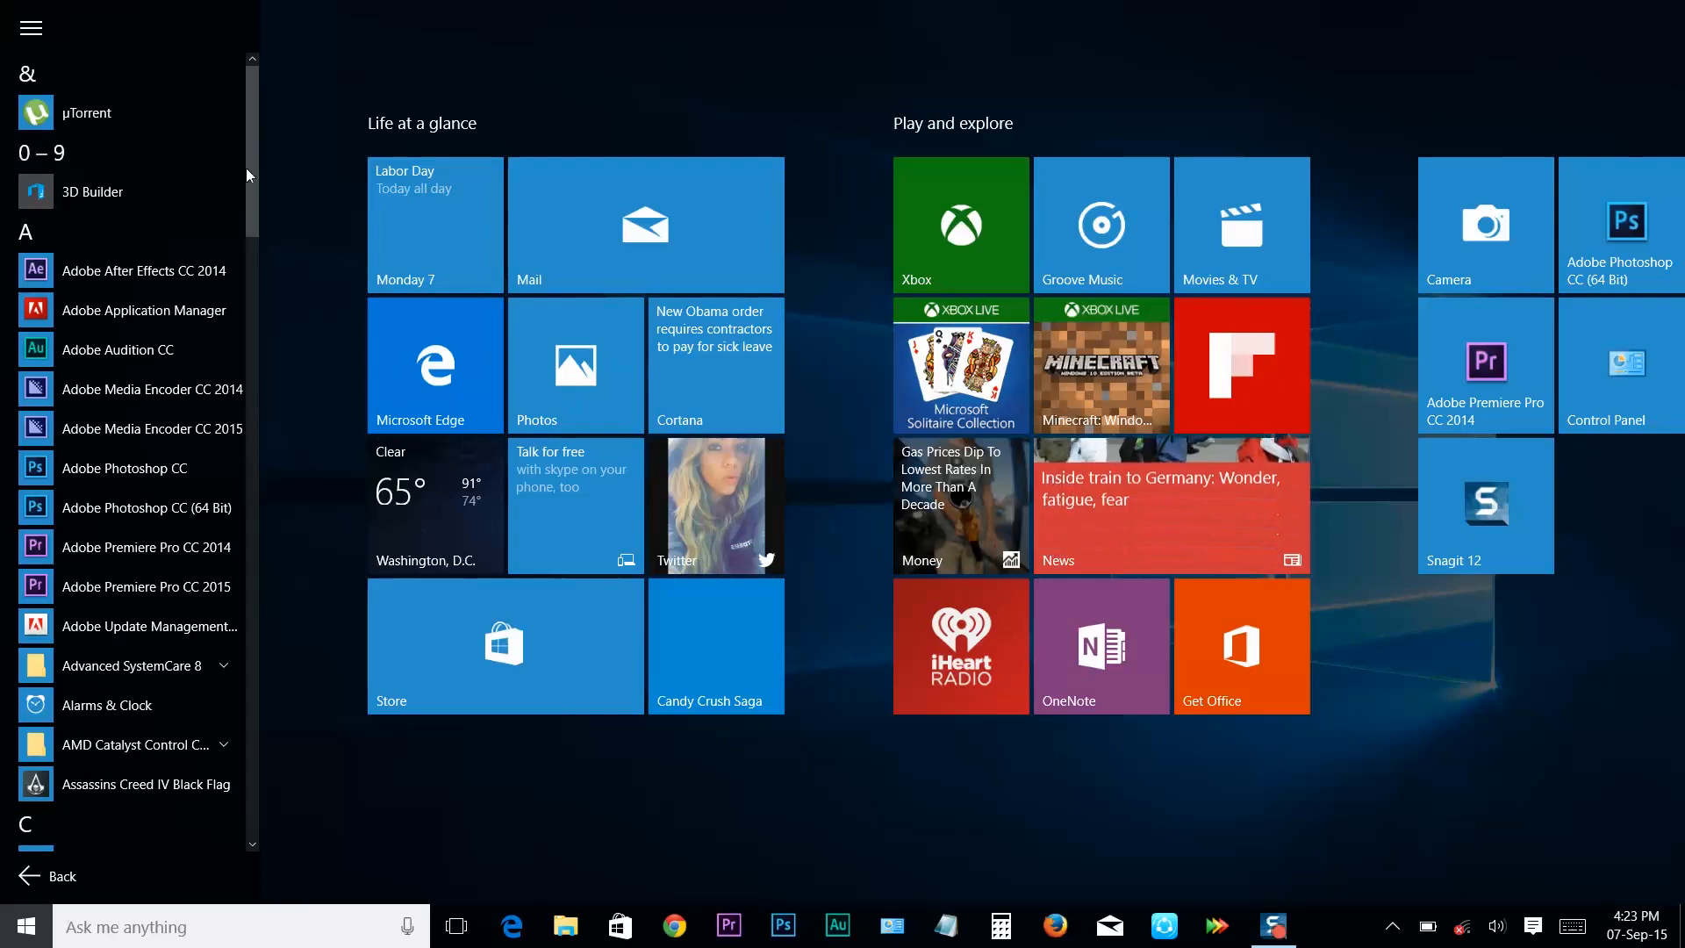
scroll(down, 3)
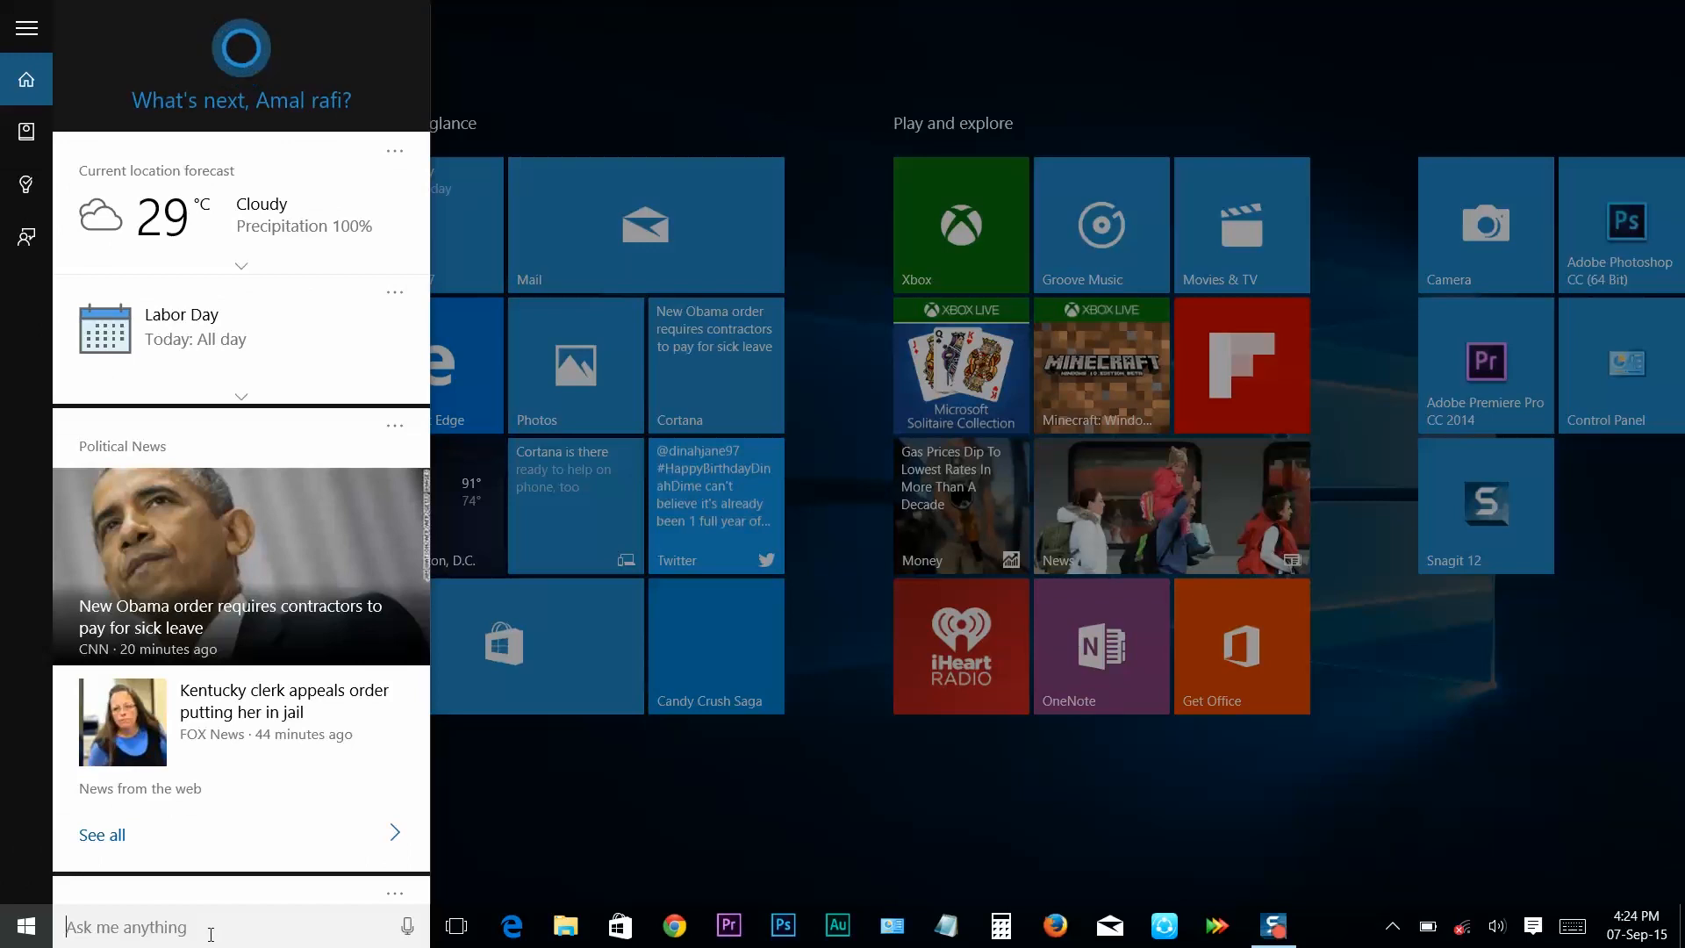
text(settings)
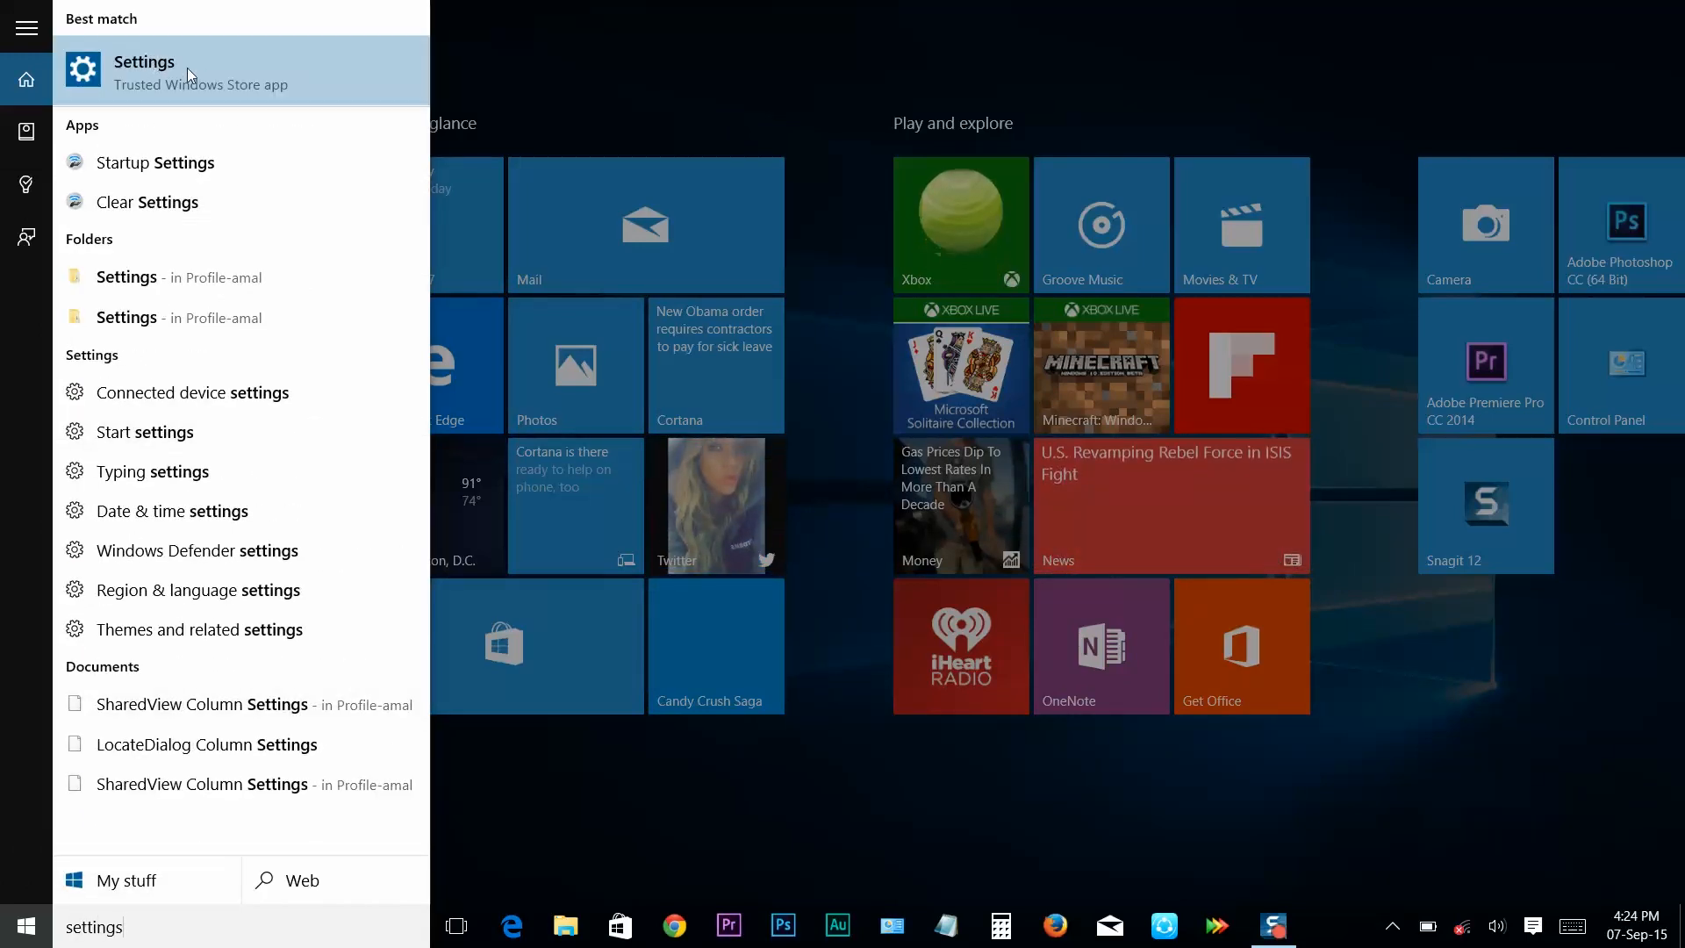
Launch Settings from the results and switch 'Use Start full screen' Off.
click(145, 72)
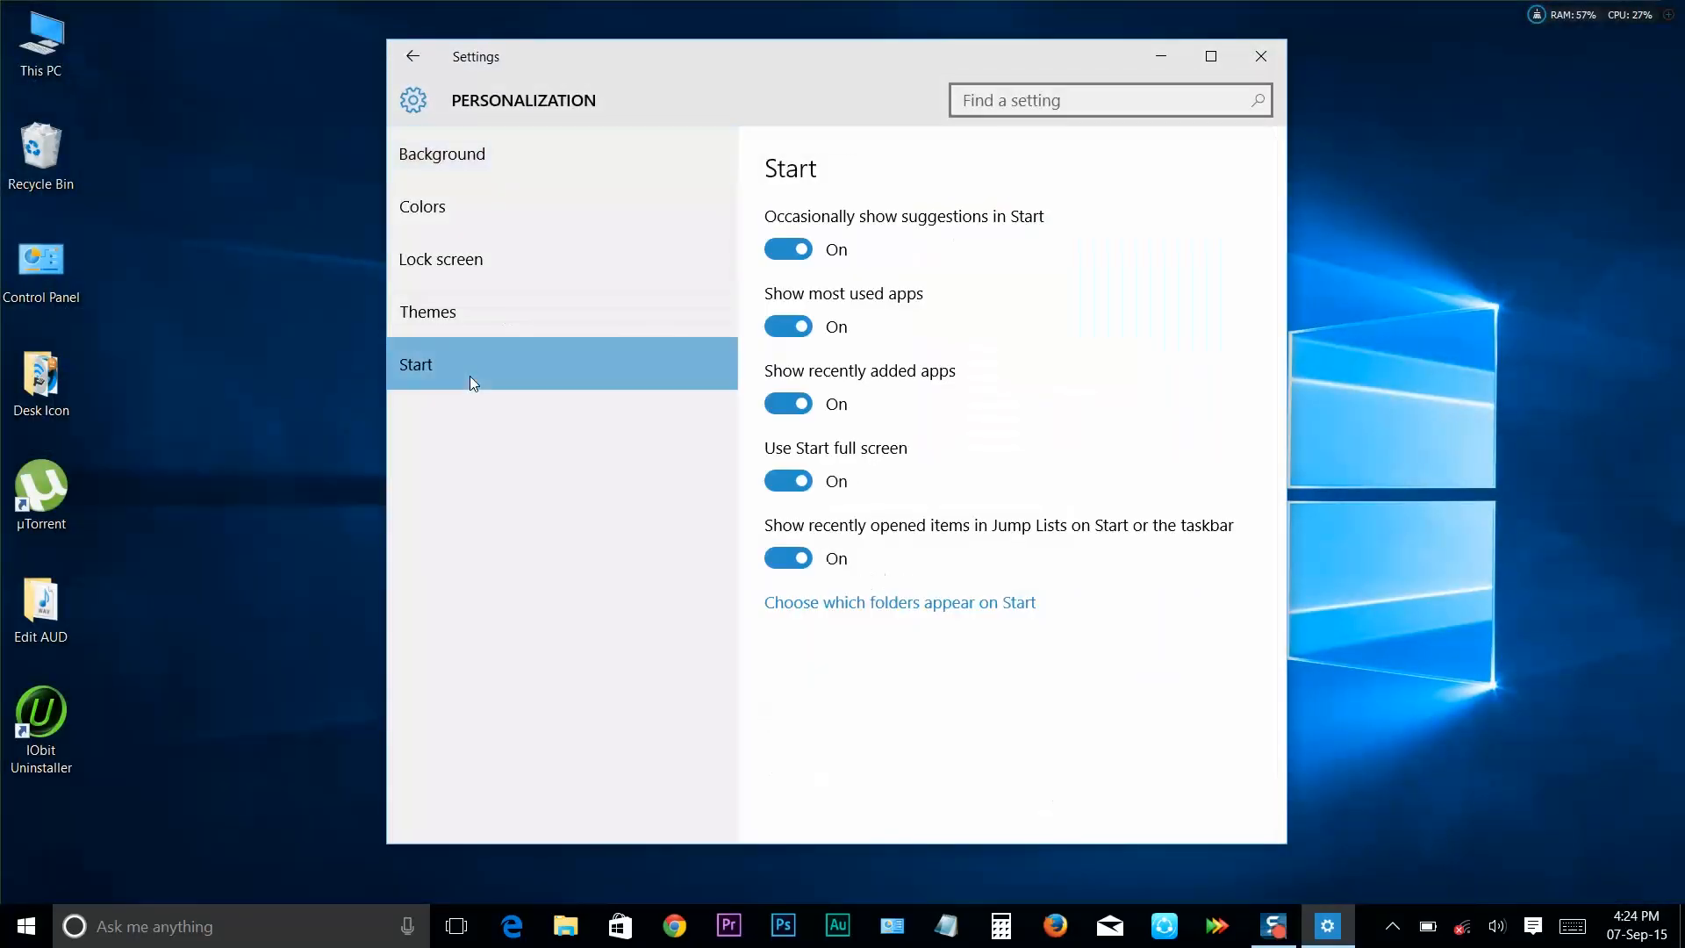
click(788, 481)
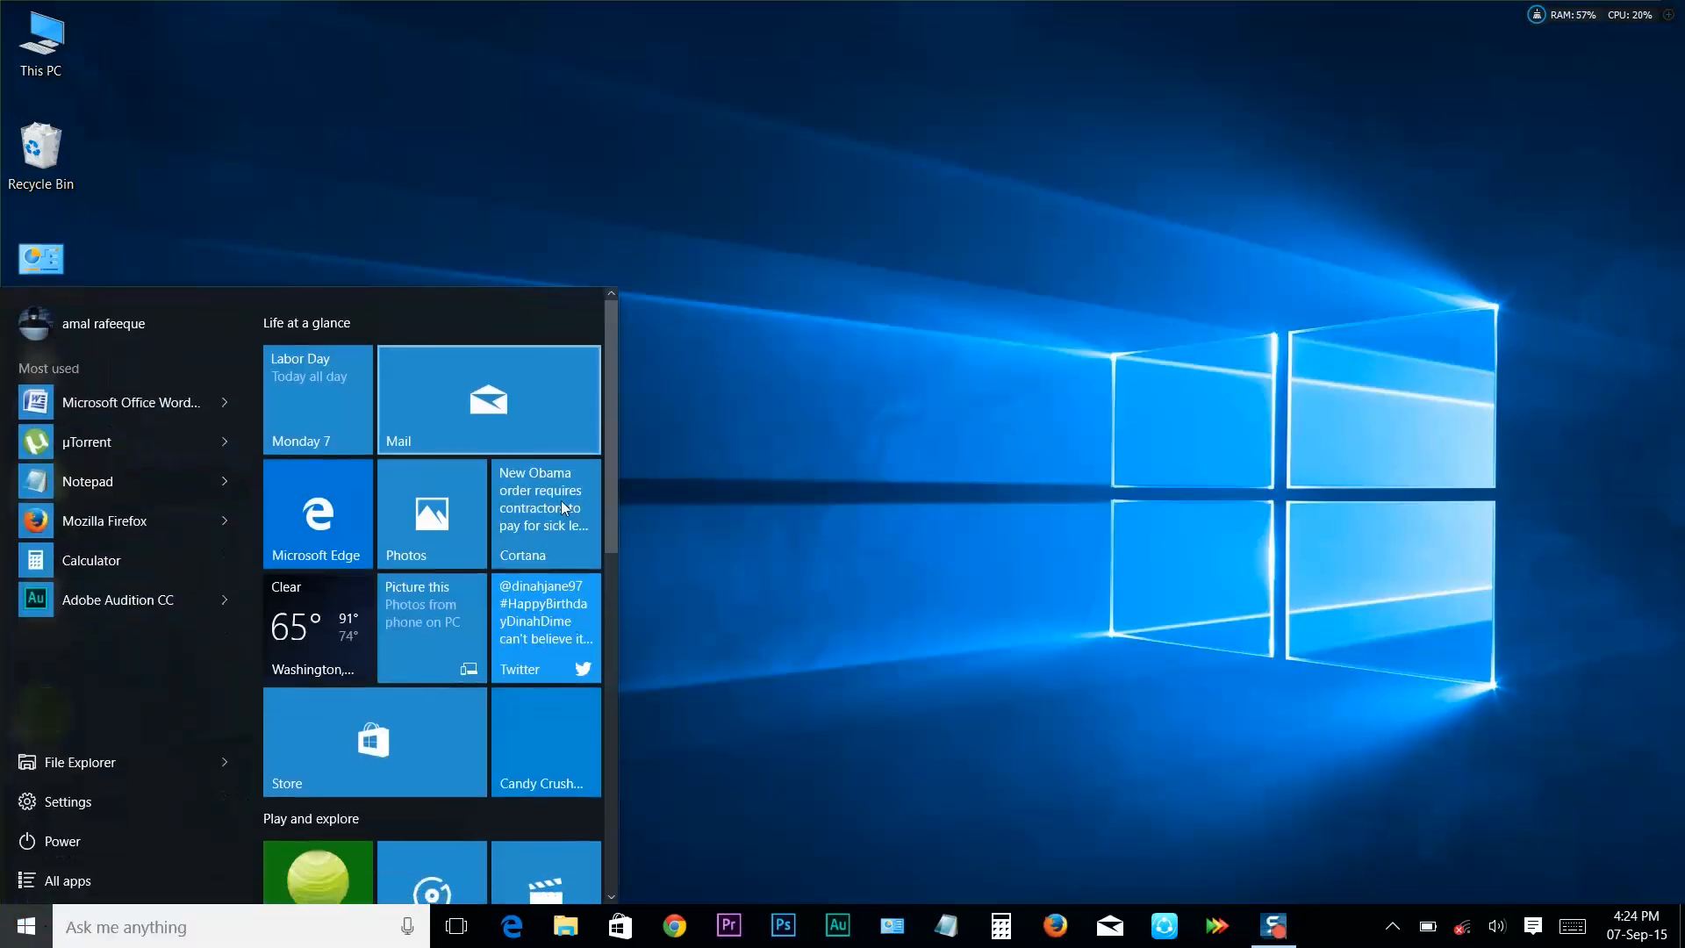
Show All apps in the windowed Start menu and scroll down to the S–W entries.
scroll(down, 3)
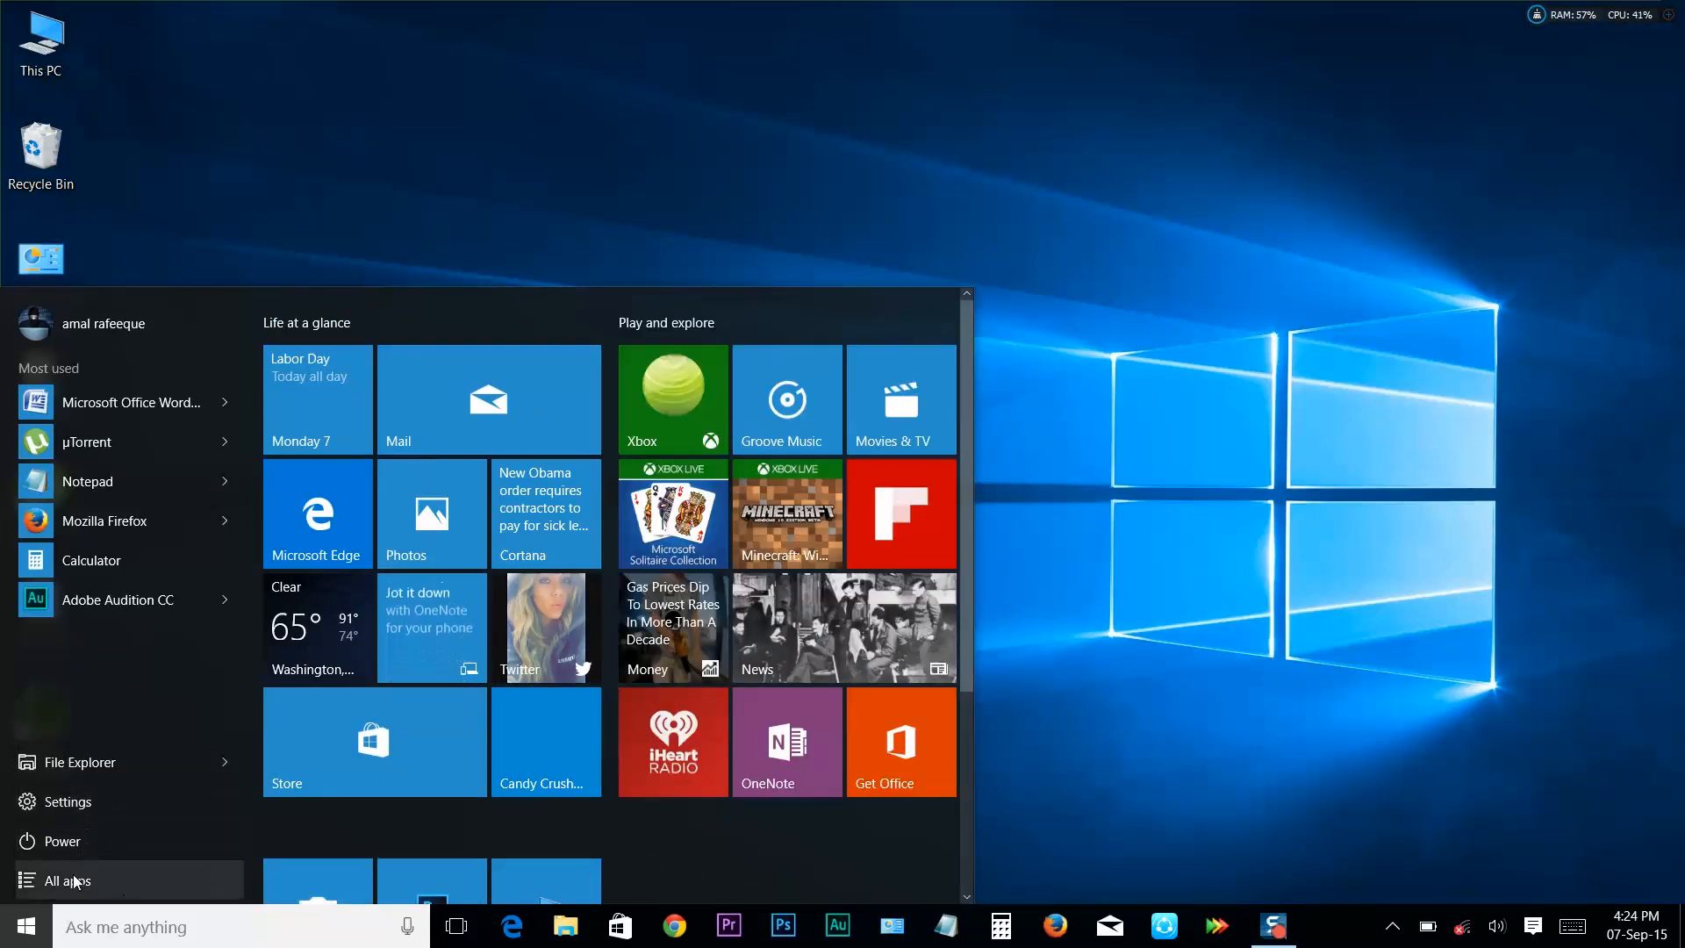
click(69, 879)
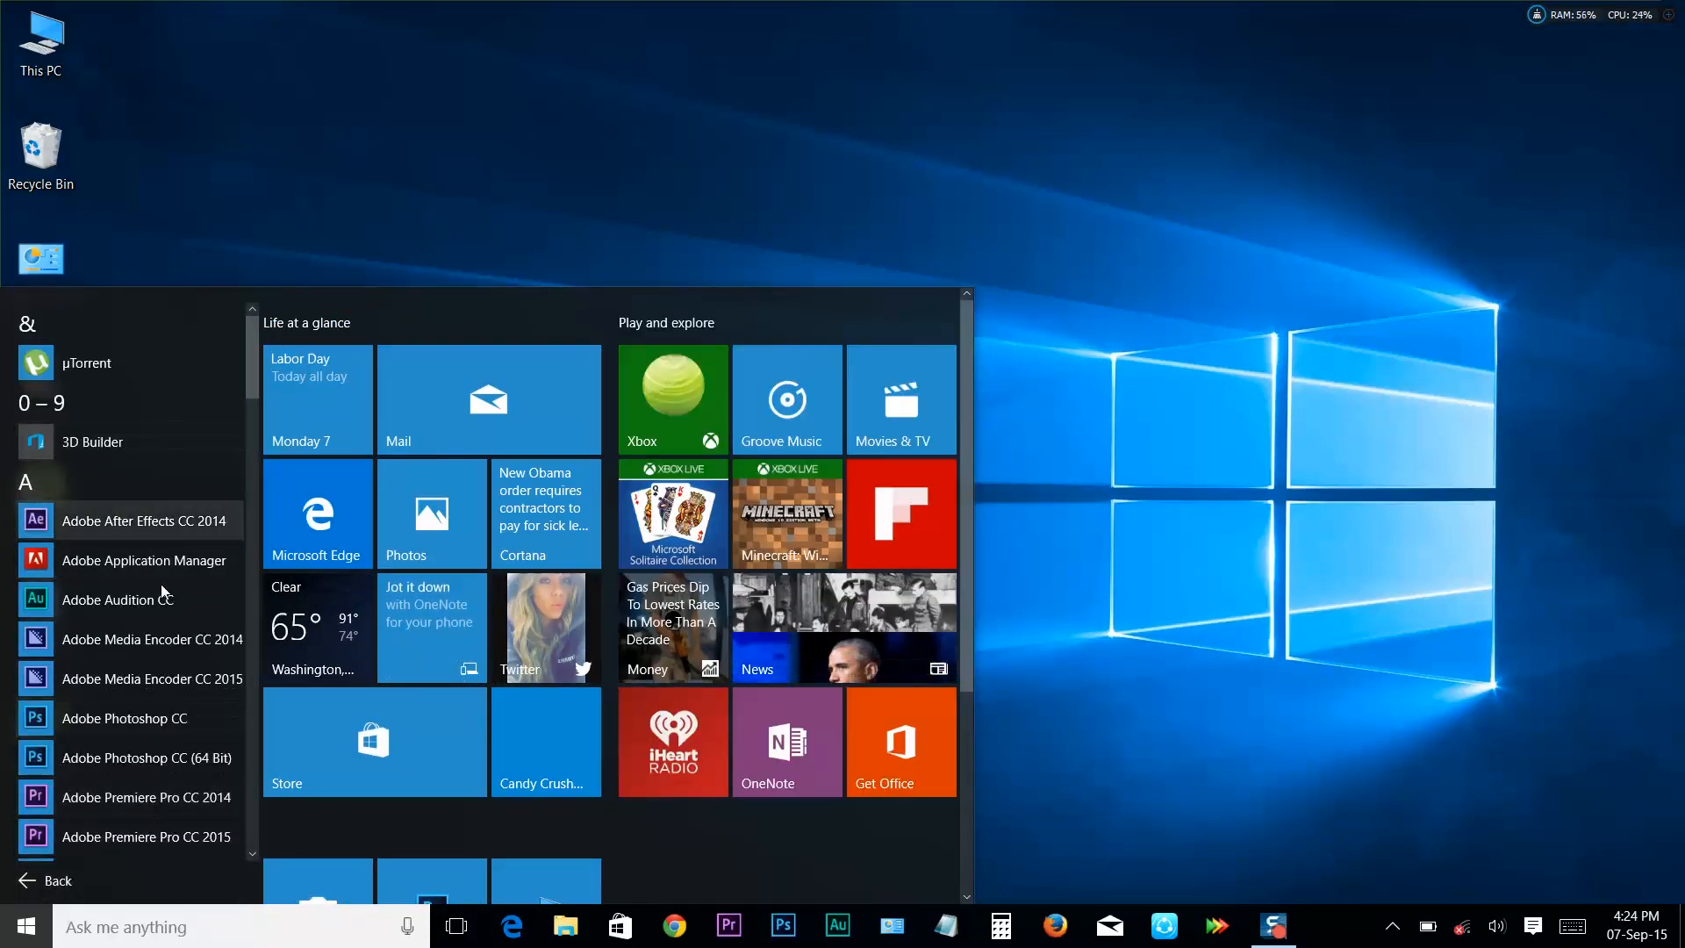
scroll(down, 3)
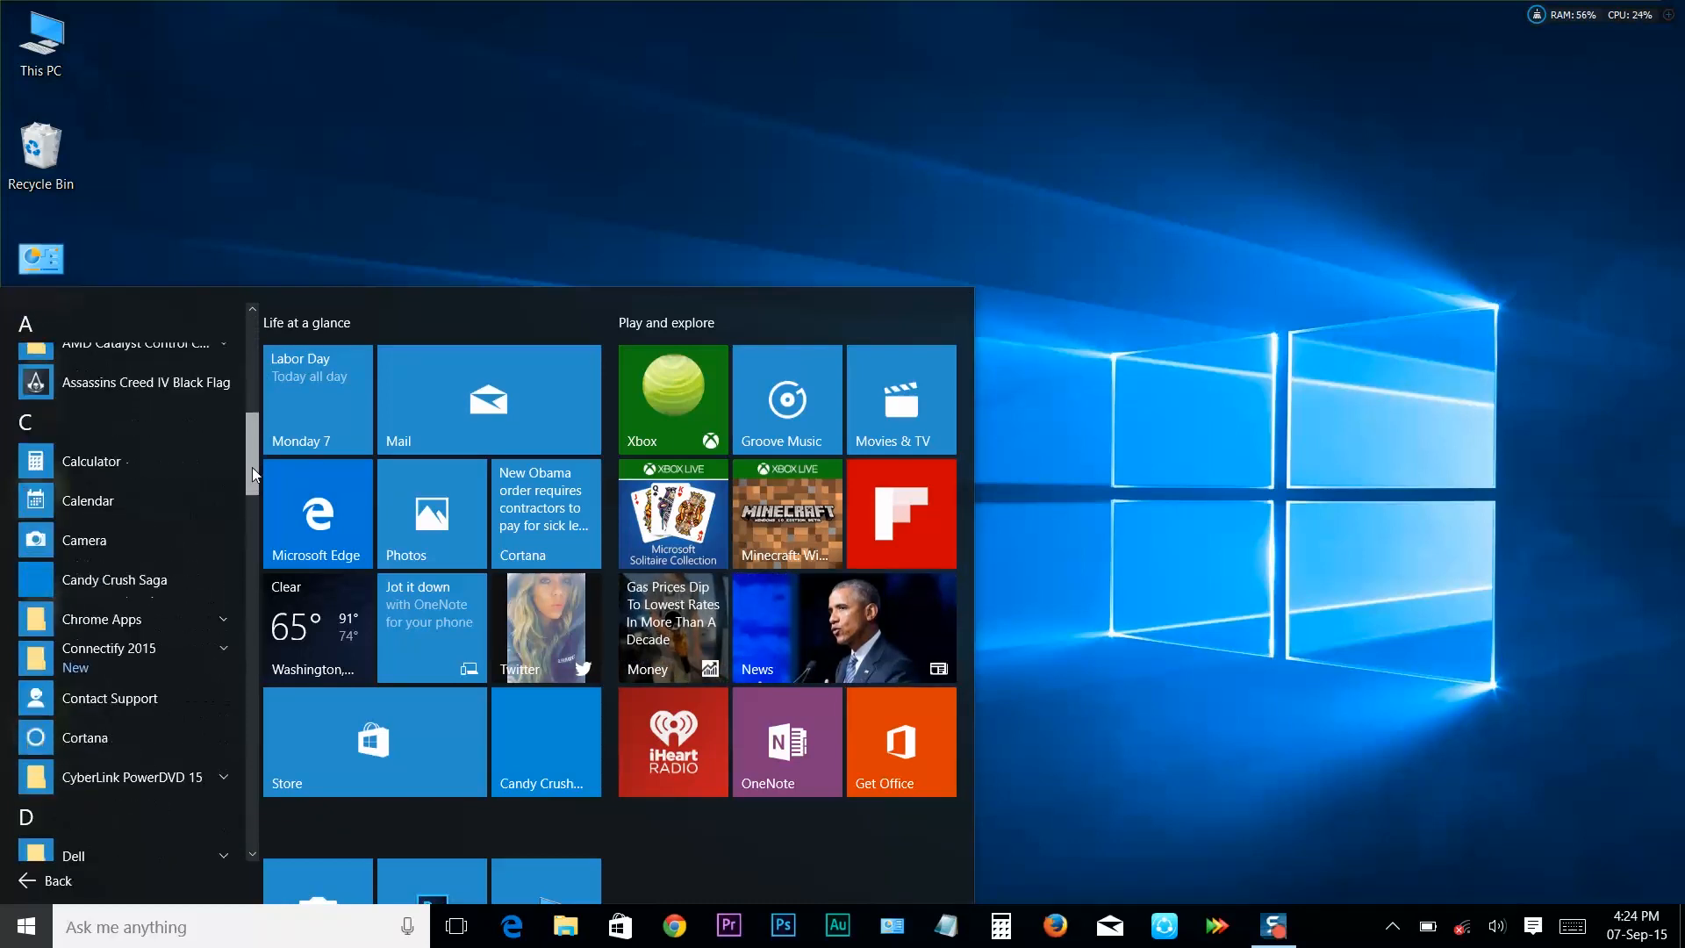
scroll(down, 3)
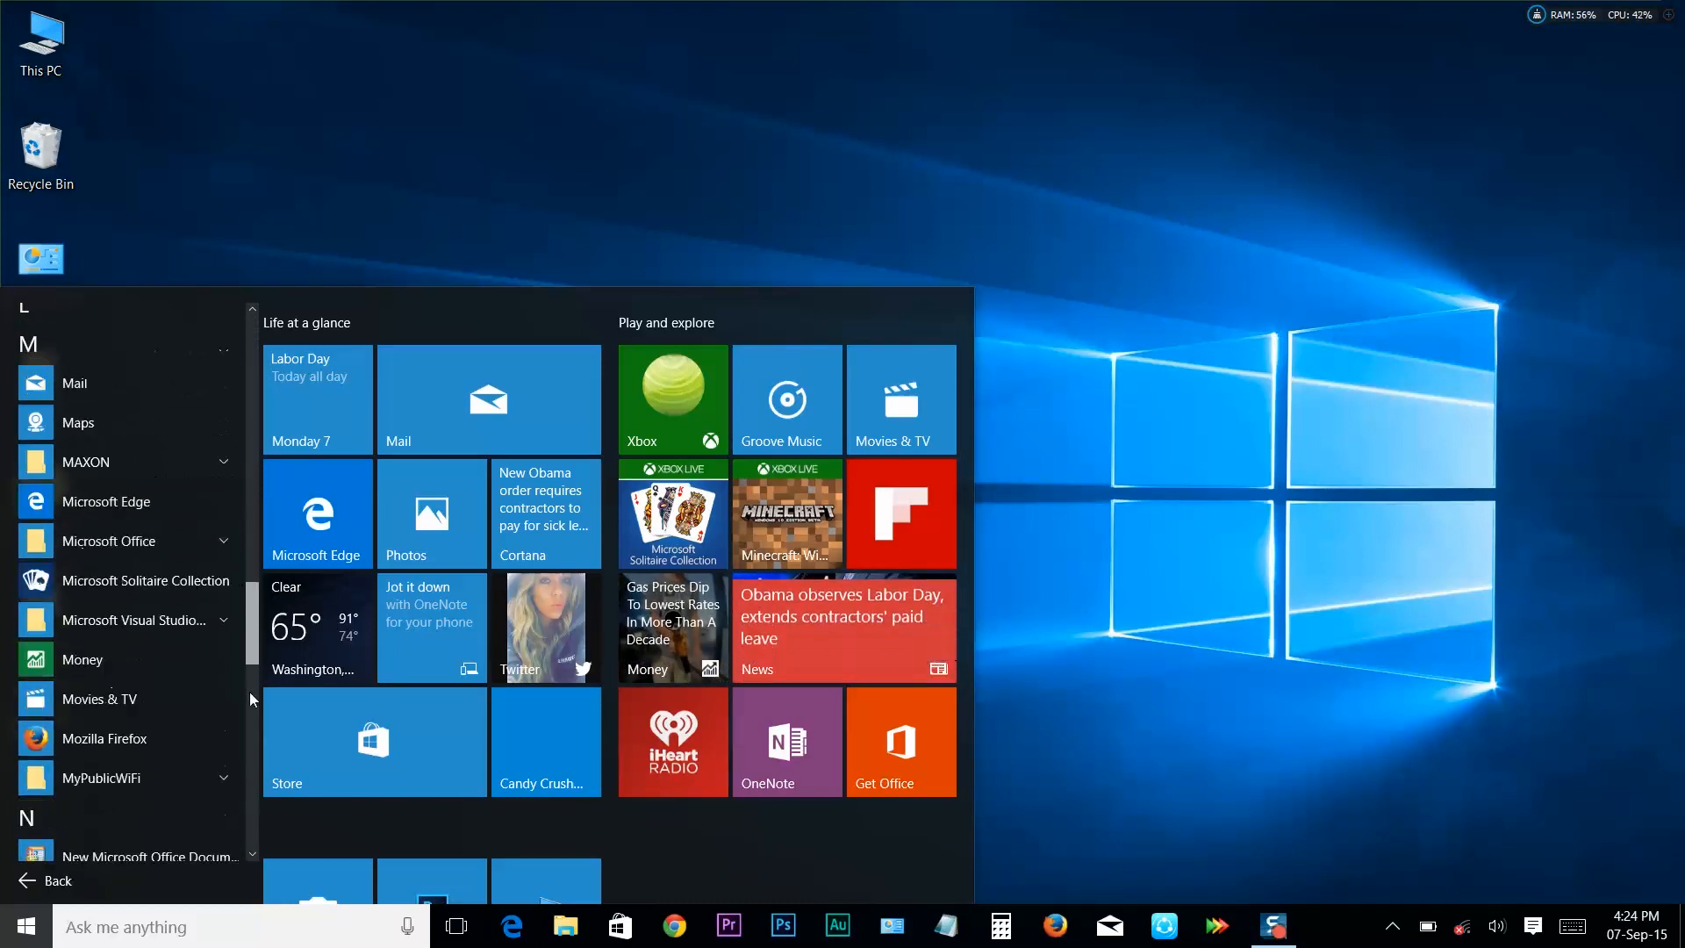
scroll(down, 3)
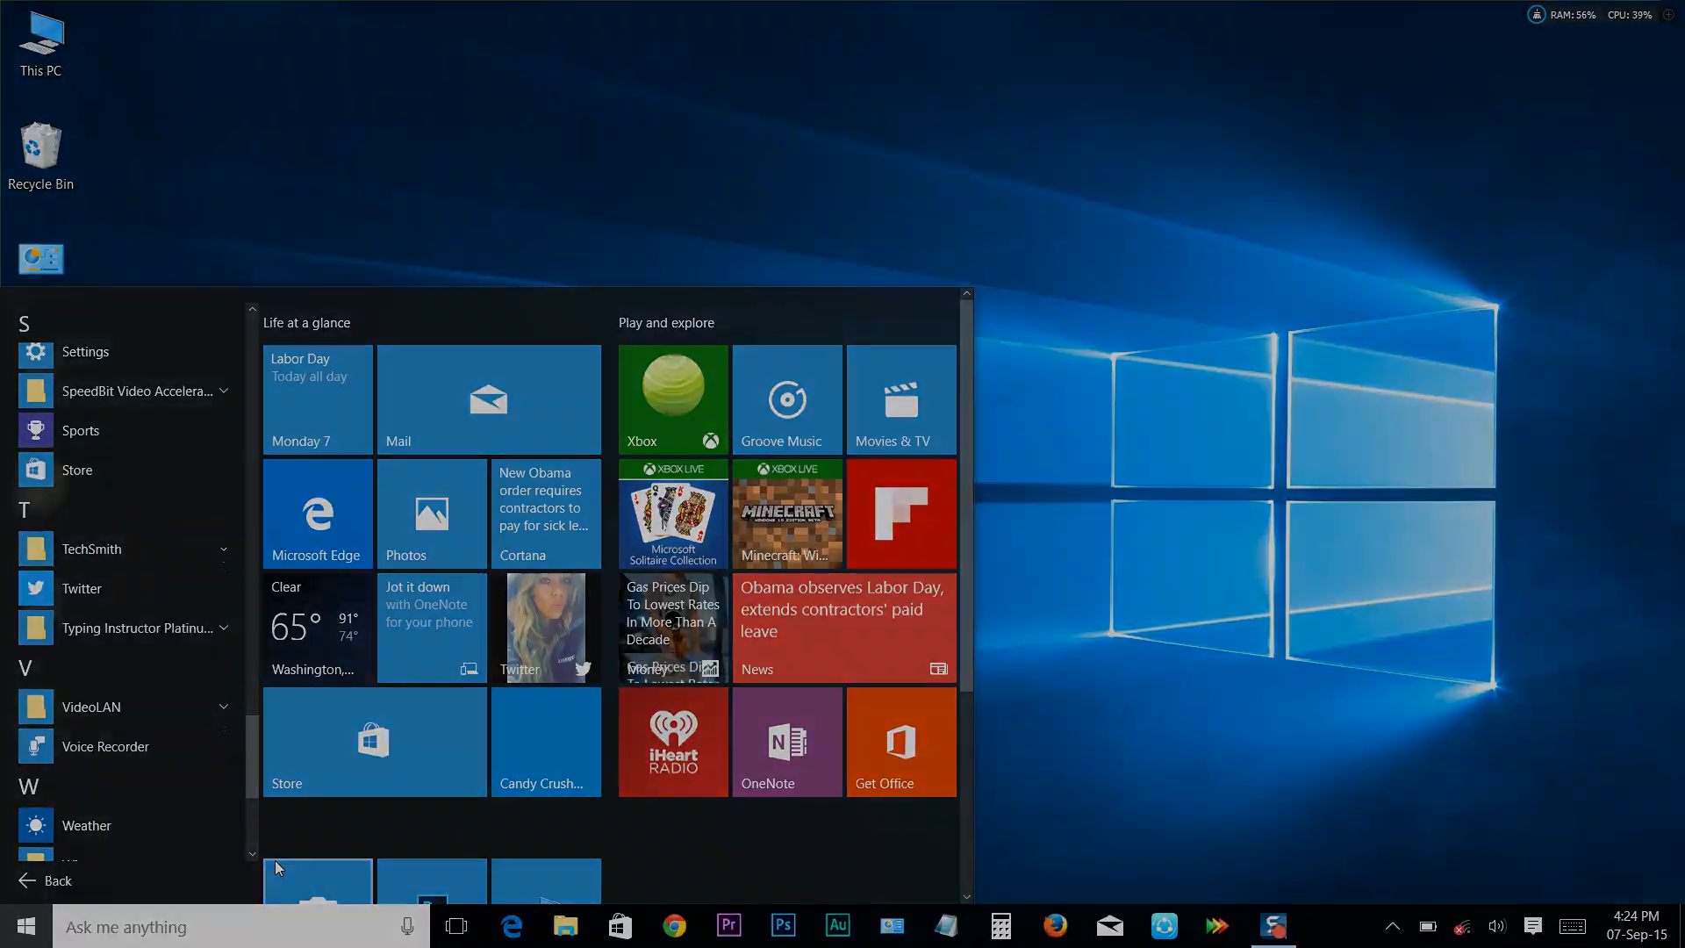